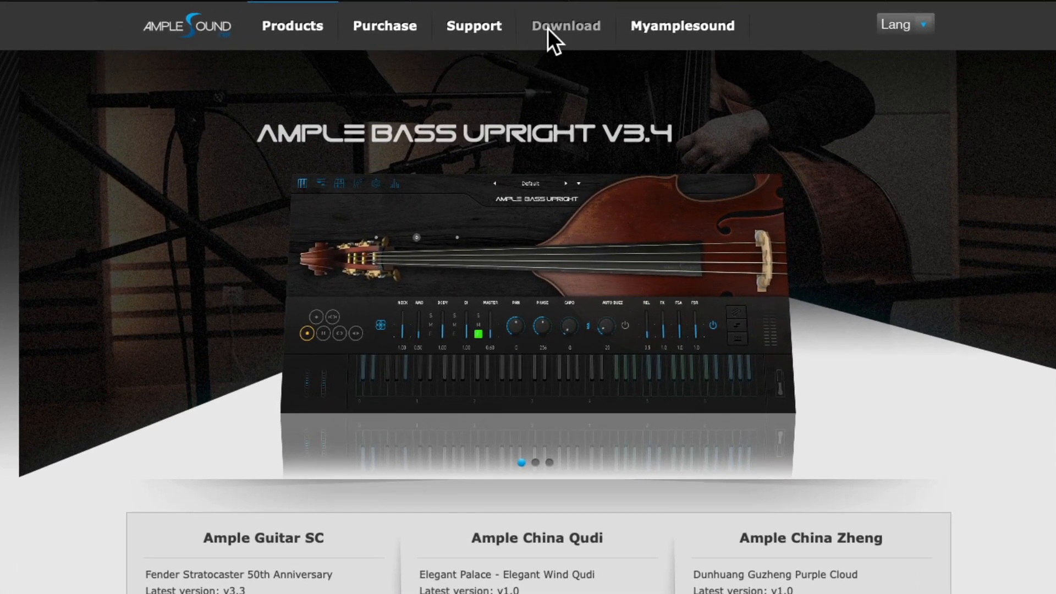
# Go to the Download page and scroll to the Ample Bass P Lite v2.31 free download
pyautogui.click(565, 26)
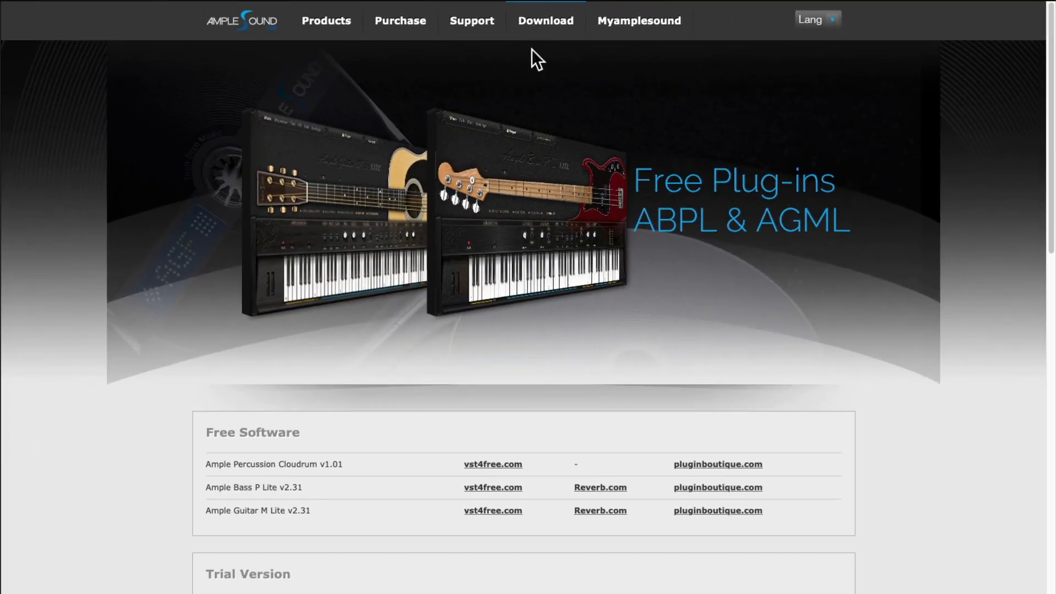
pyautogui.scroll(-3)
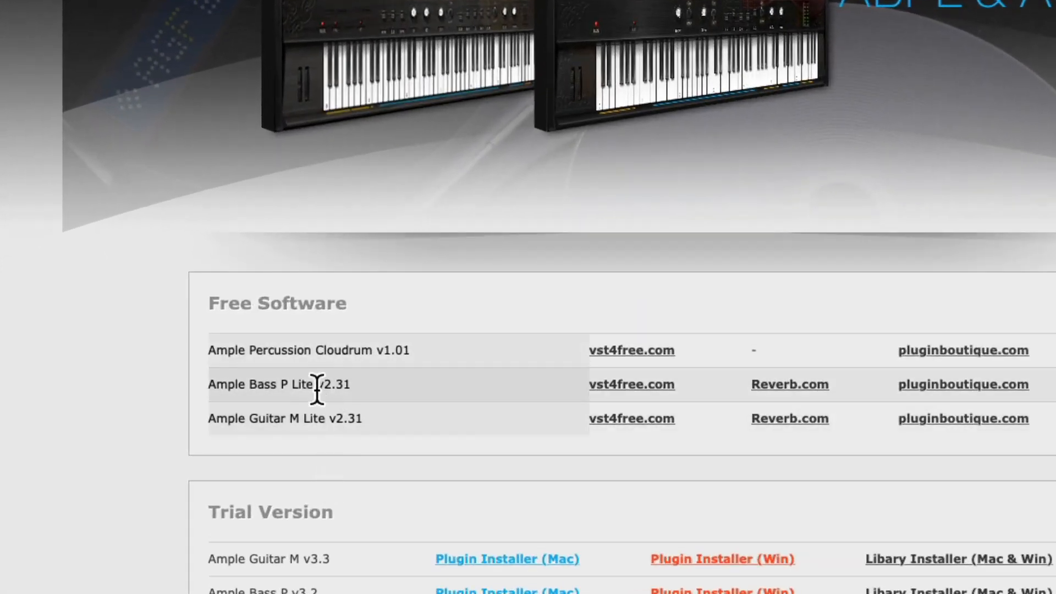
pyautogui.moveTo(310, 404)
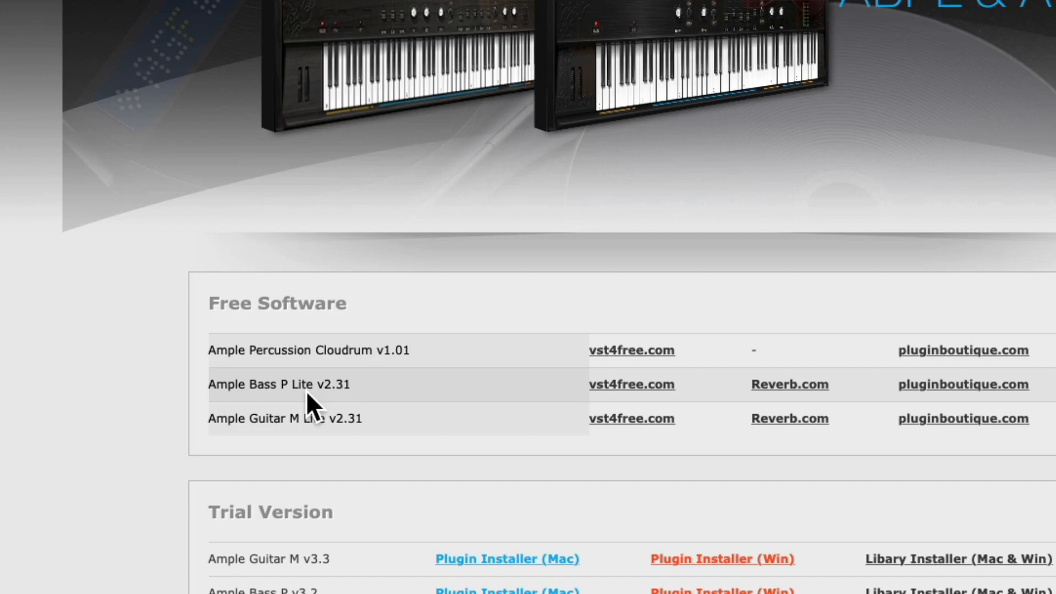
pyautogui.moveTo(630, 384)
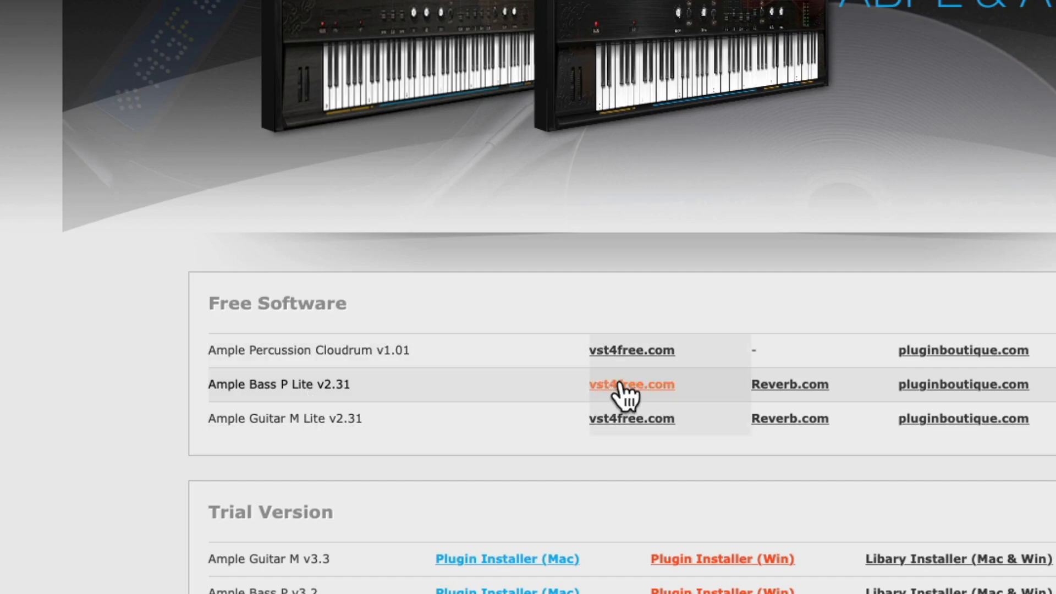
pyautogui.moveTo(936, 384)
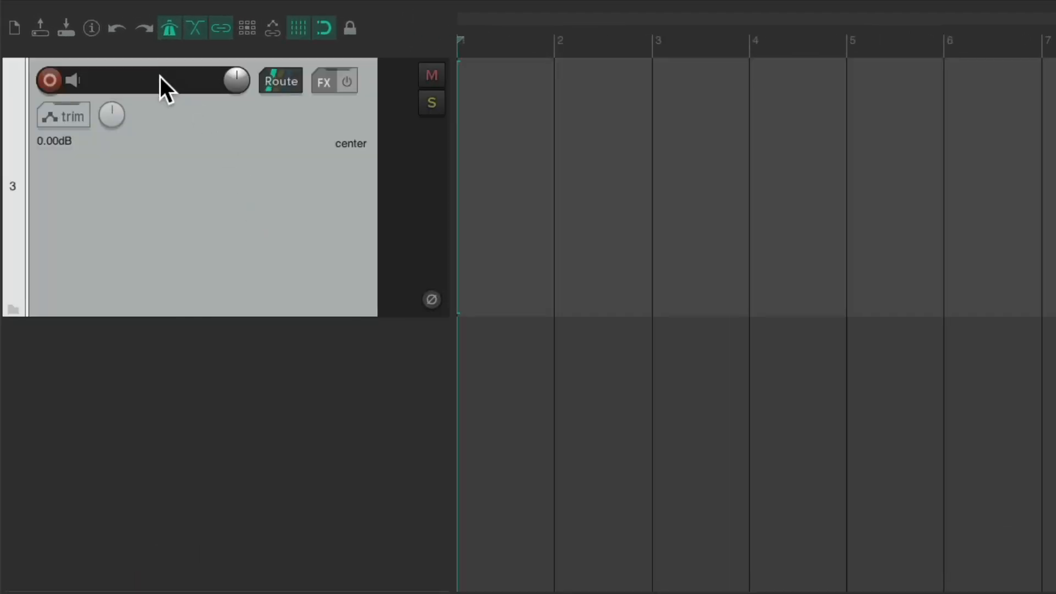
# Name the track 'Bass', arm it, and set its input to the USB MIDI keyboard
pyautogui.write('Bass')
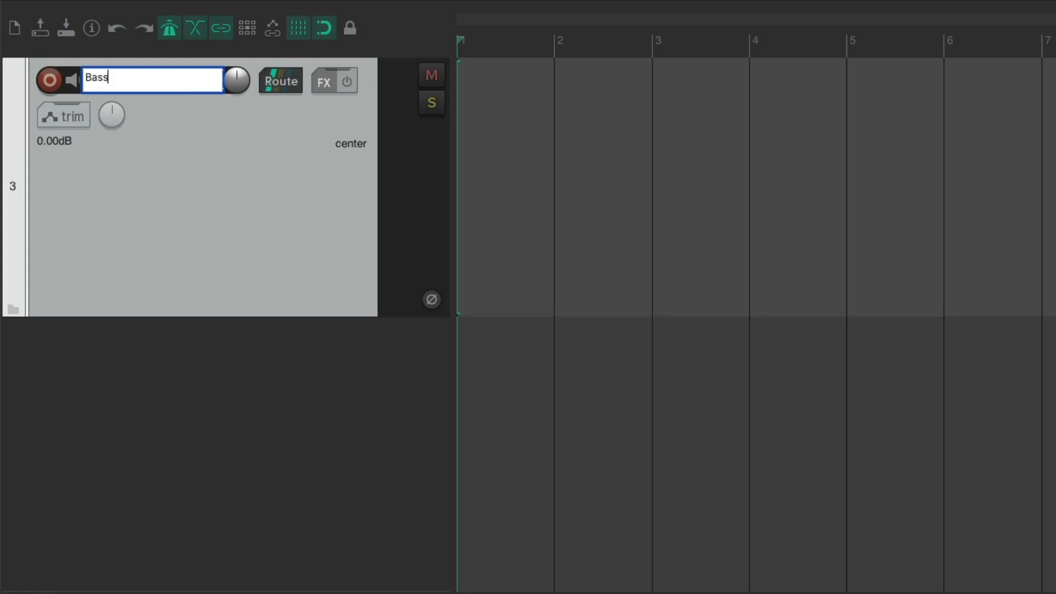
pyautogui.click(51, 79)
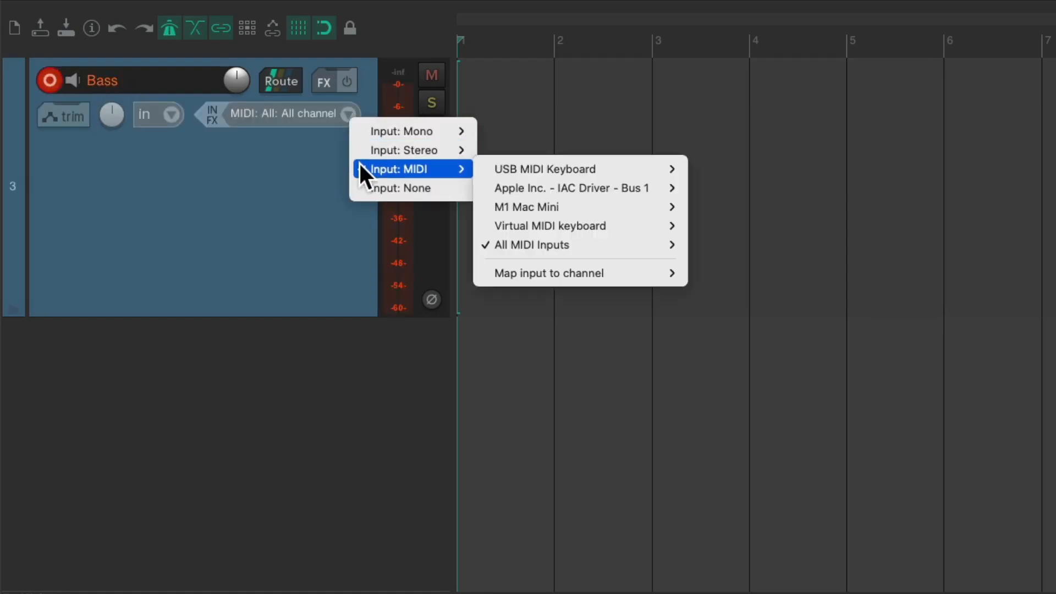
pyautogui.moveTo(545, 168)
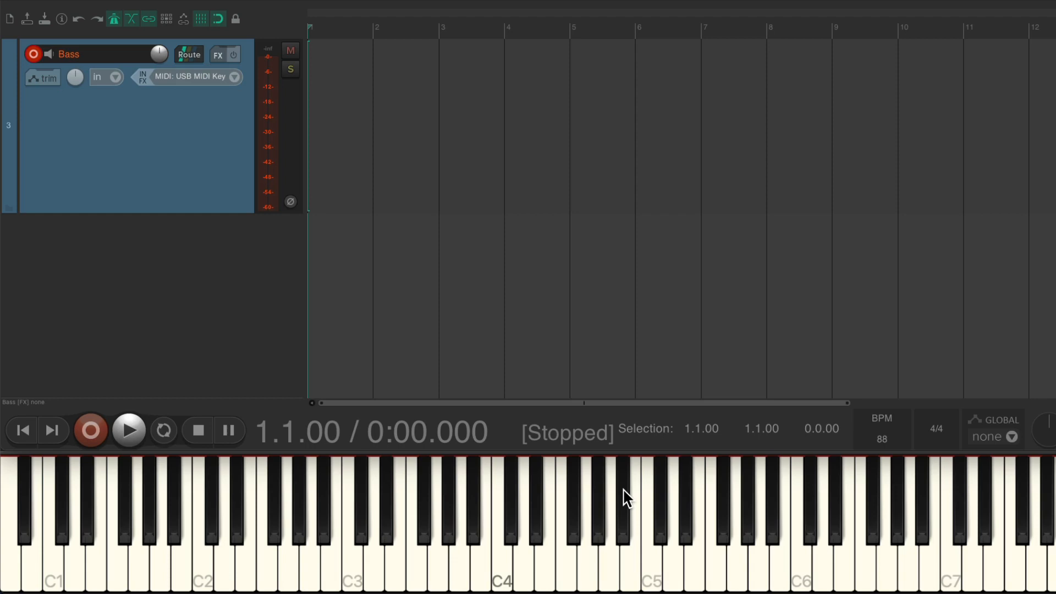
pyautogui.click(217, 54)
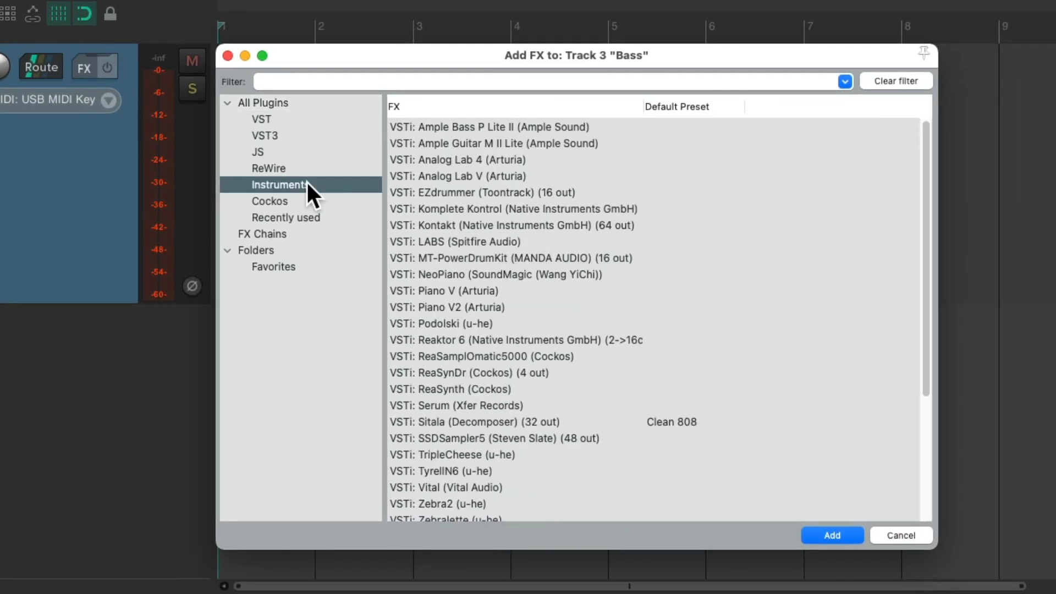
# Load VSTi Ample Bass P Lite II from the FX Instruments list onto the Bass track
pyautogui.click(488, 127)
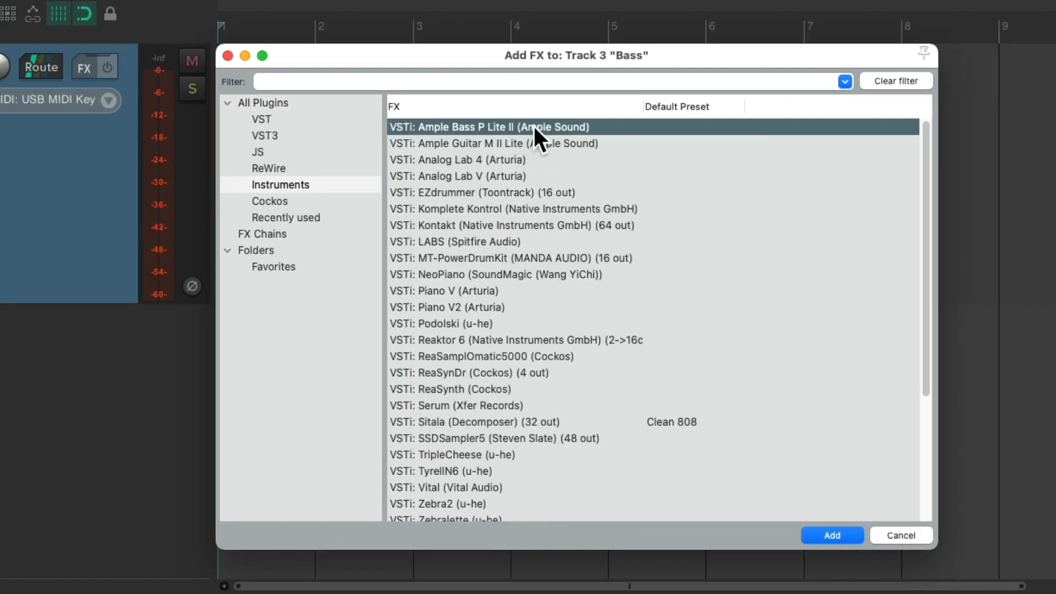
pyautogui.moveTo(508, 145)
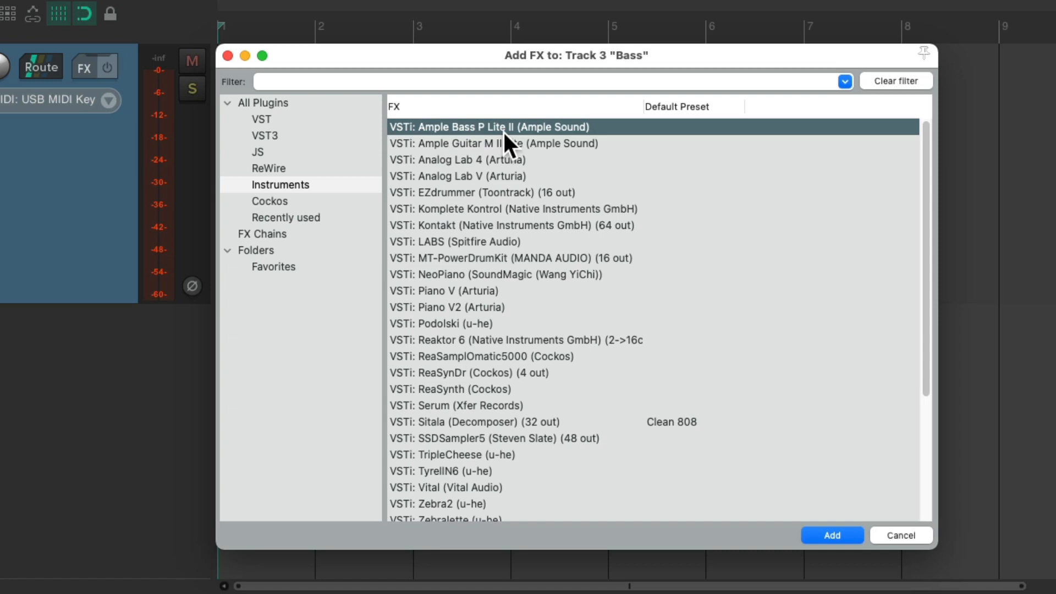
pyautogui.click(831, 535)
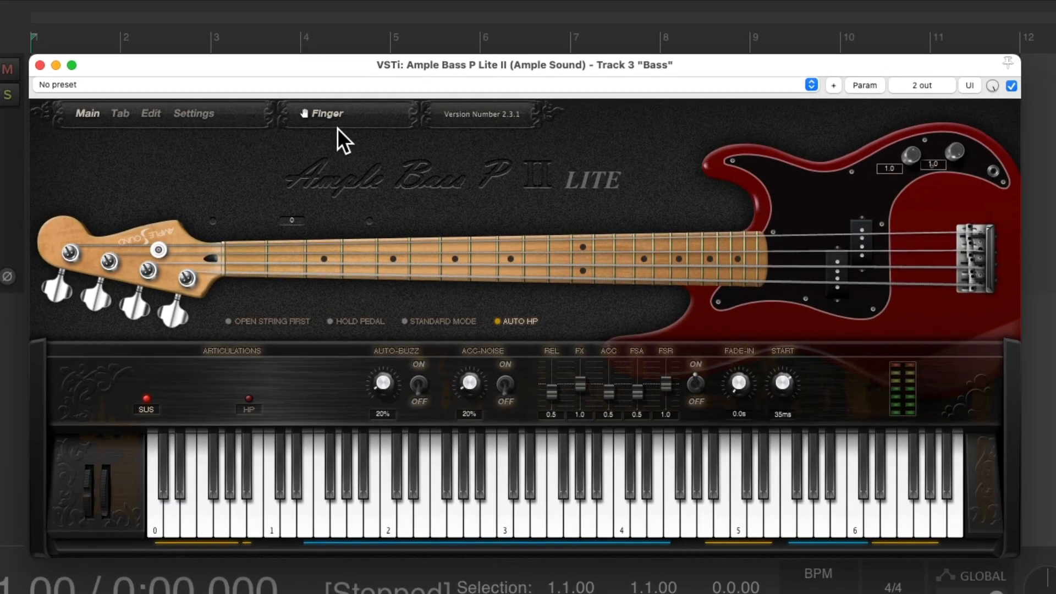
pyautogui.moveTo(442, 441)
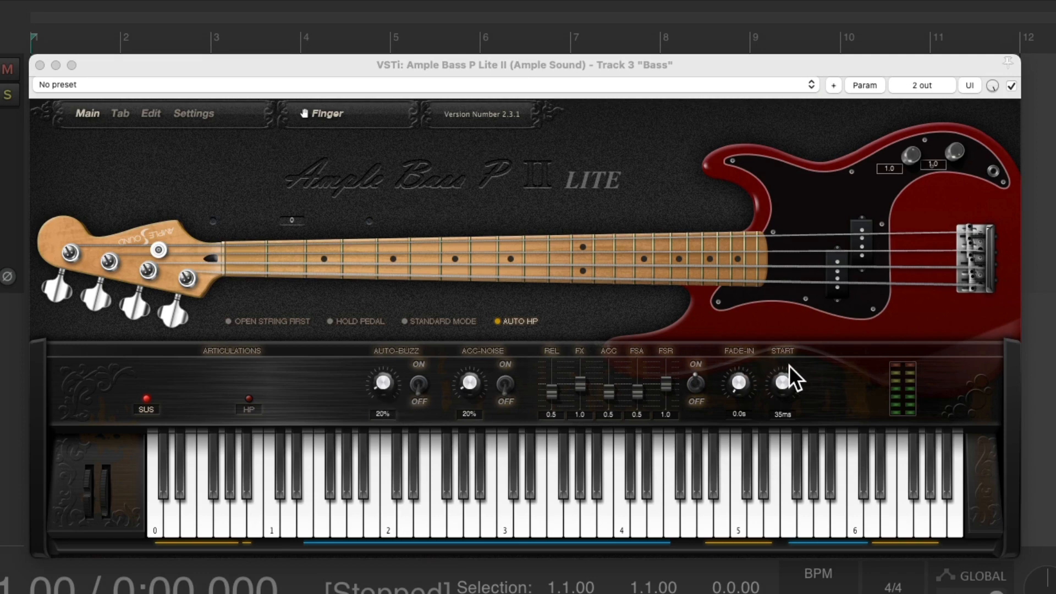
pyautogui.moveTo(261, 328)
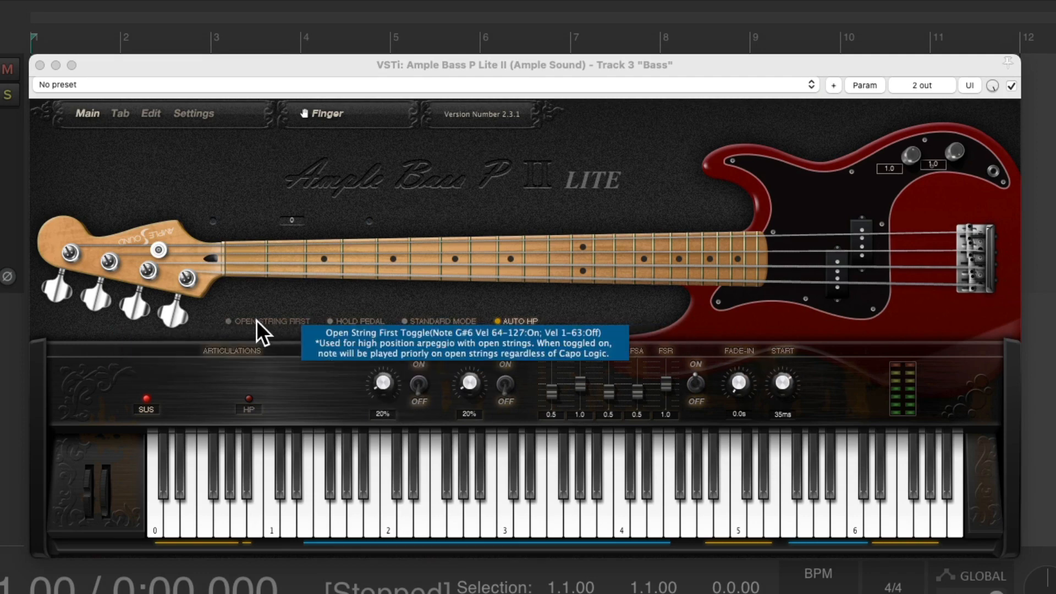
pyautogui.moveTo(528, 328)
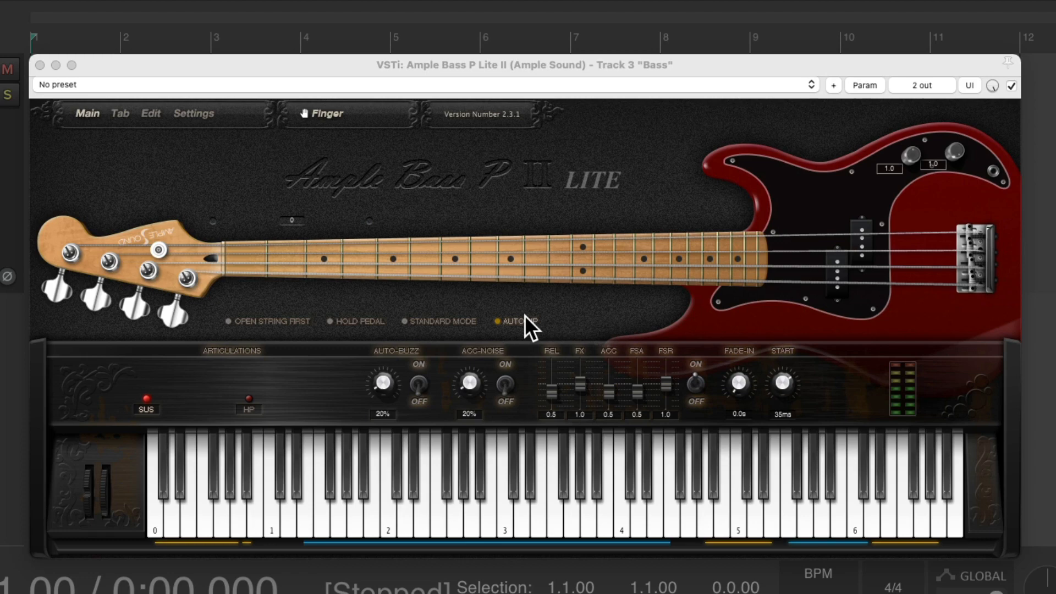
pyautogui.moveTo(517, 321)
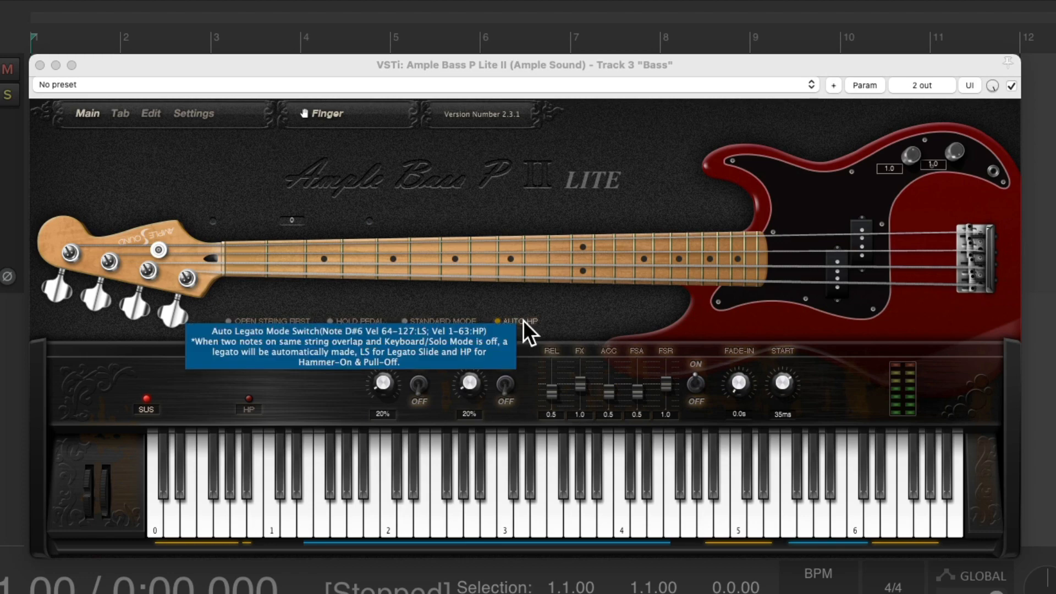
pyautogui.moveTo(457, 321)
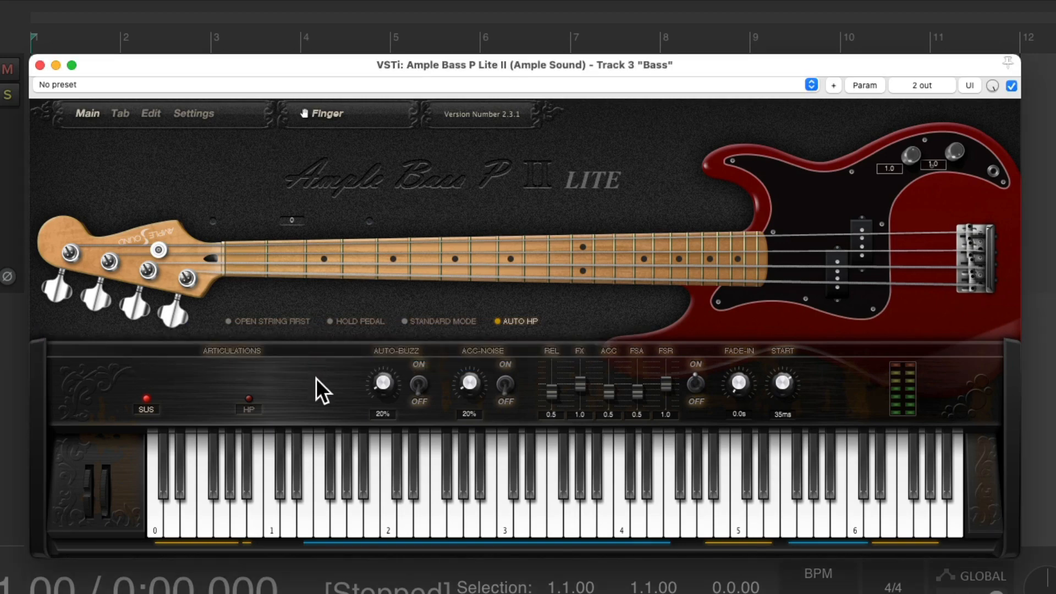
pyautogui.moveTo(589, 453)
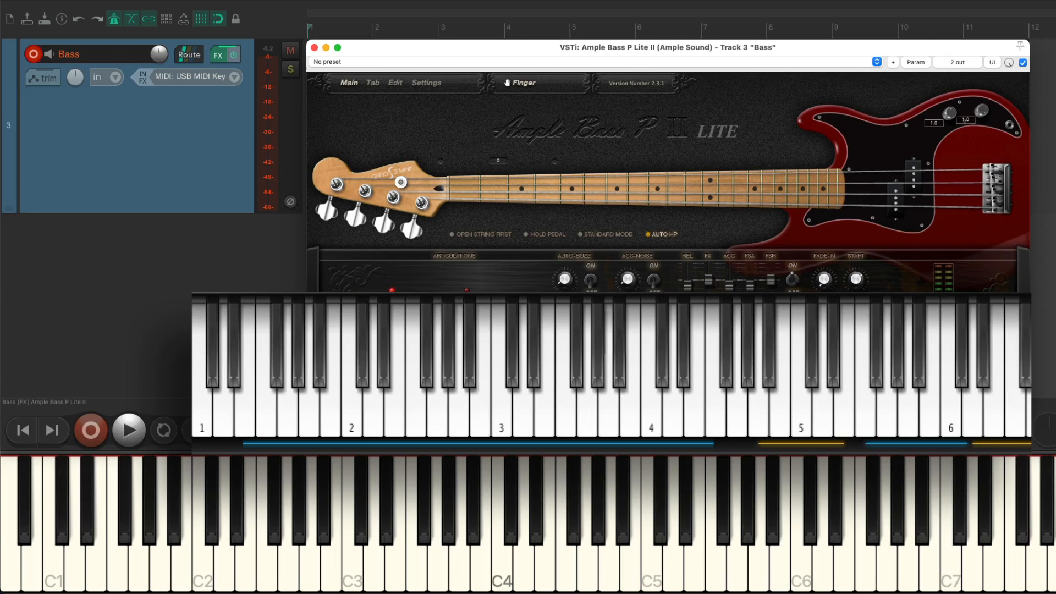
pyautogui.click(244, 511)
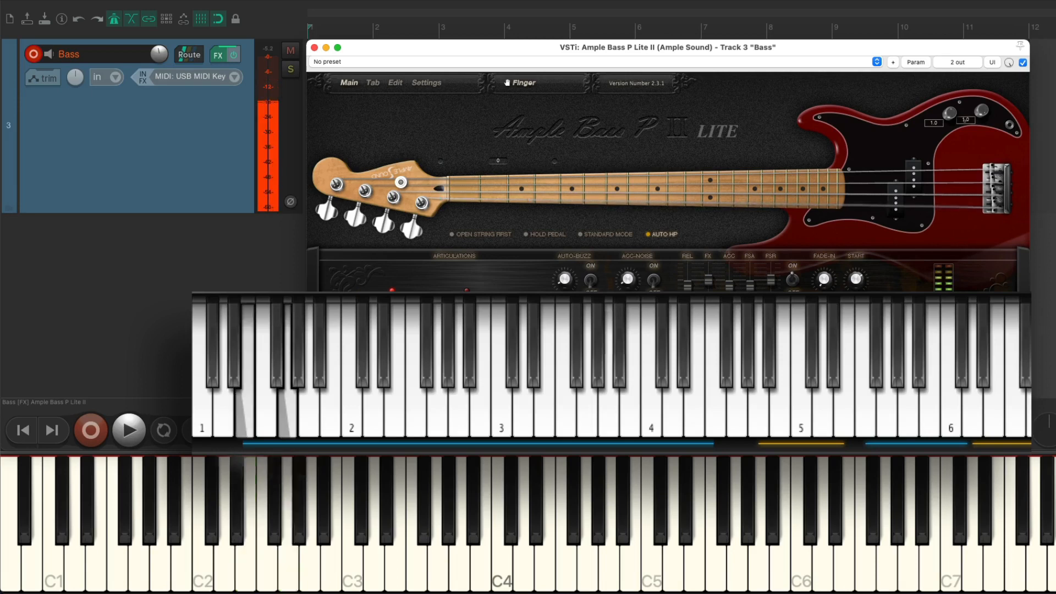
pyautogui.click(332, 539)
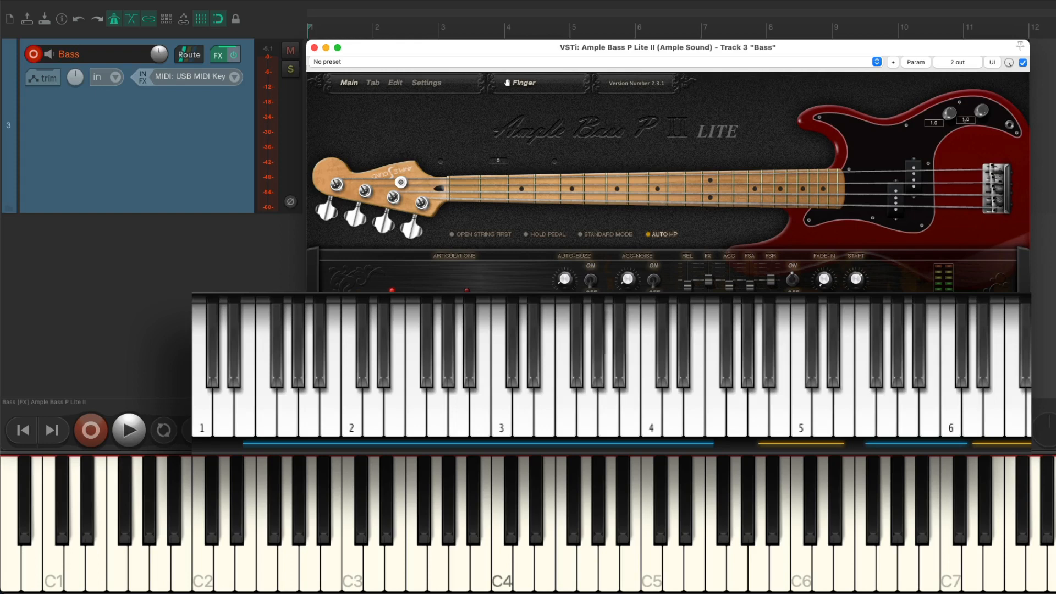
pyautogui.click(324, 519)
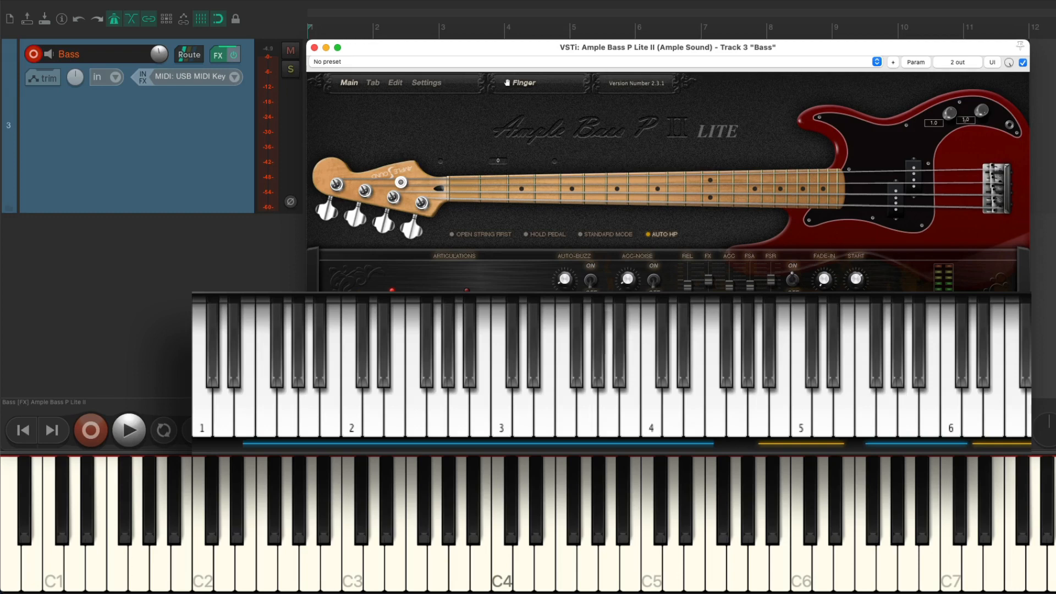
pyautogui.click(270, 525)
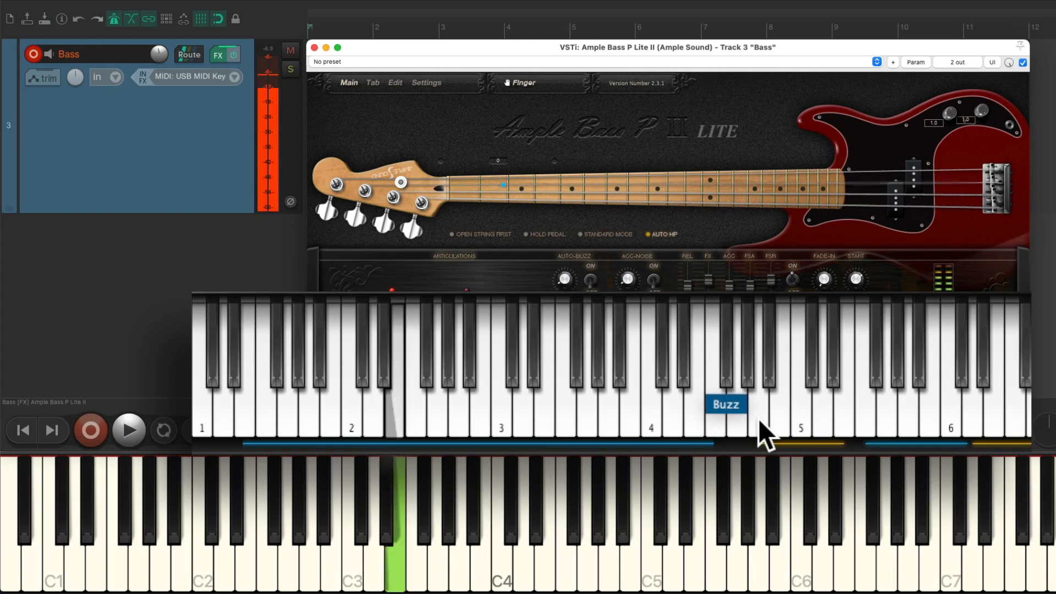
pyautogui.click(760, 404)
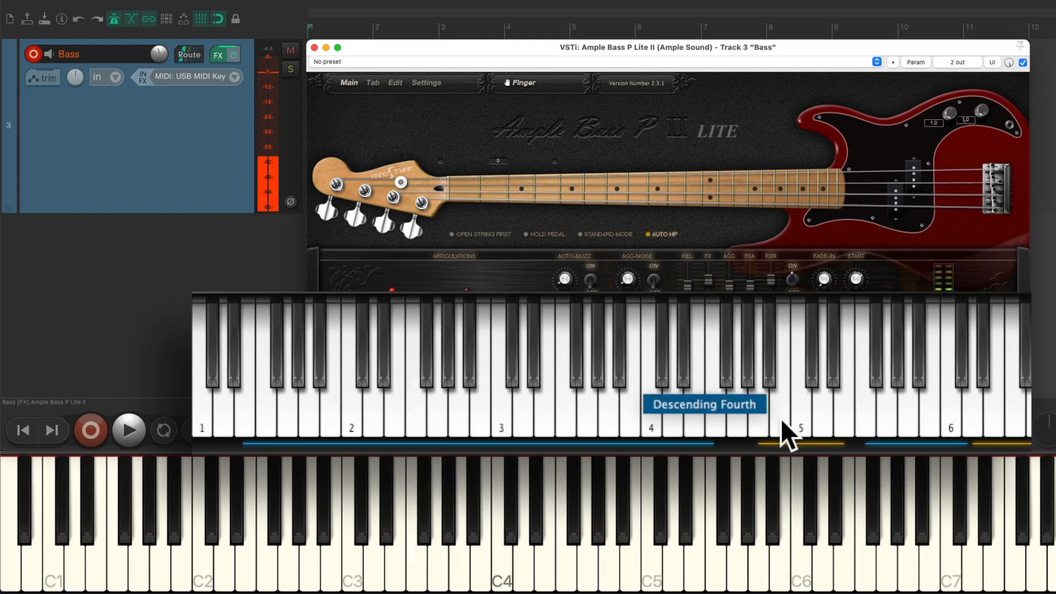
pyautogui.click(781, 417)
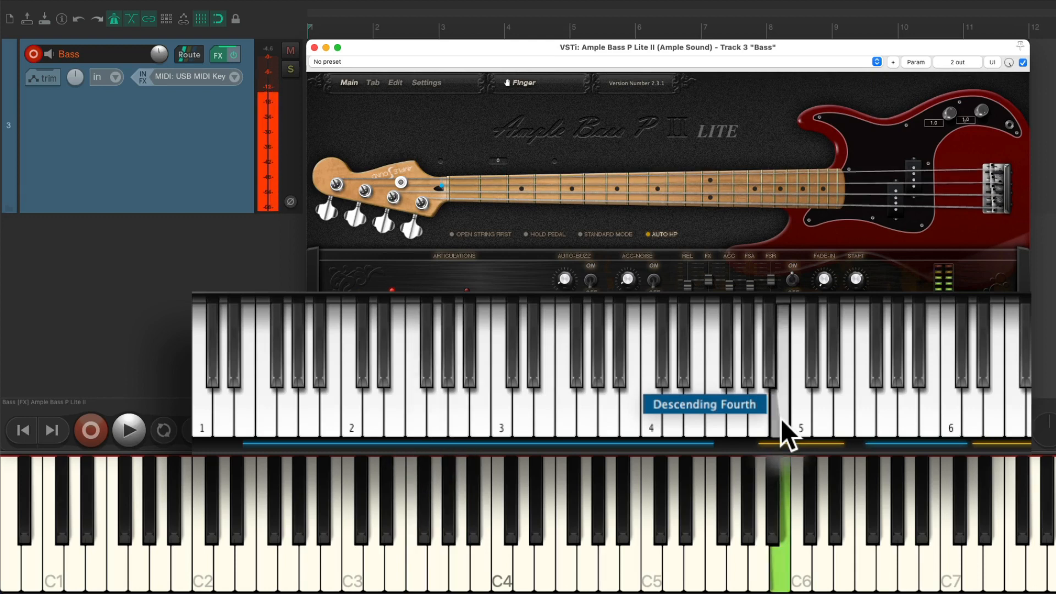
pyautogui.moveTo(801, 423)
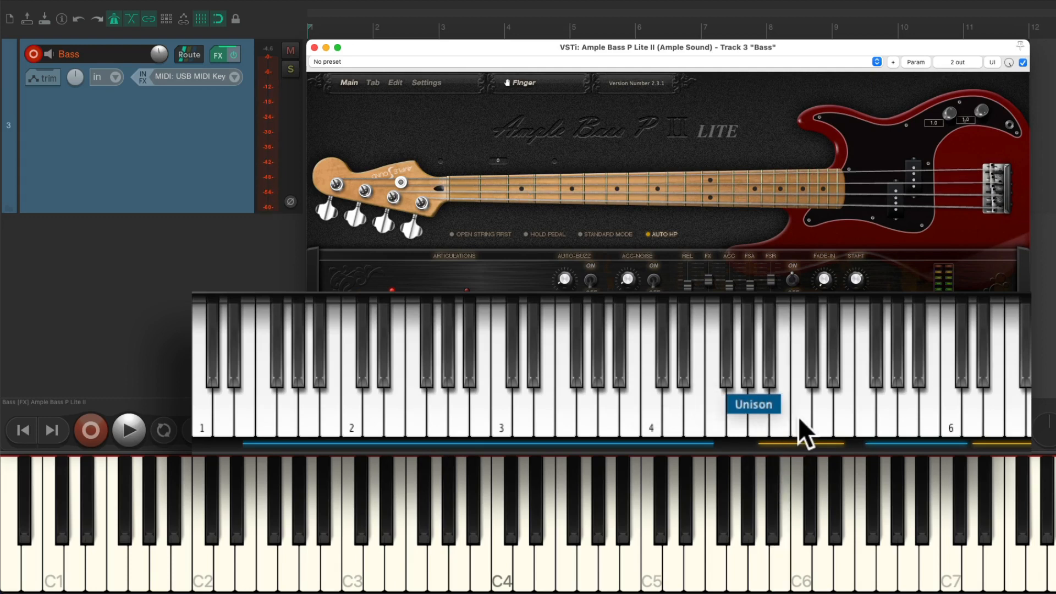
pyautogui.moveTo(804, 434)
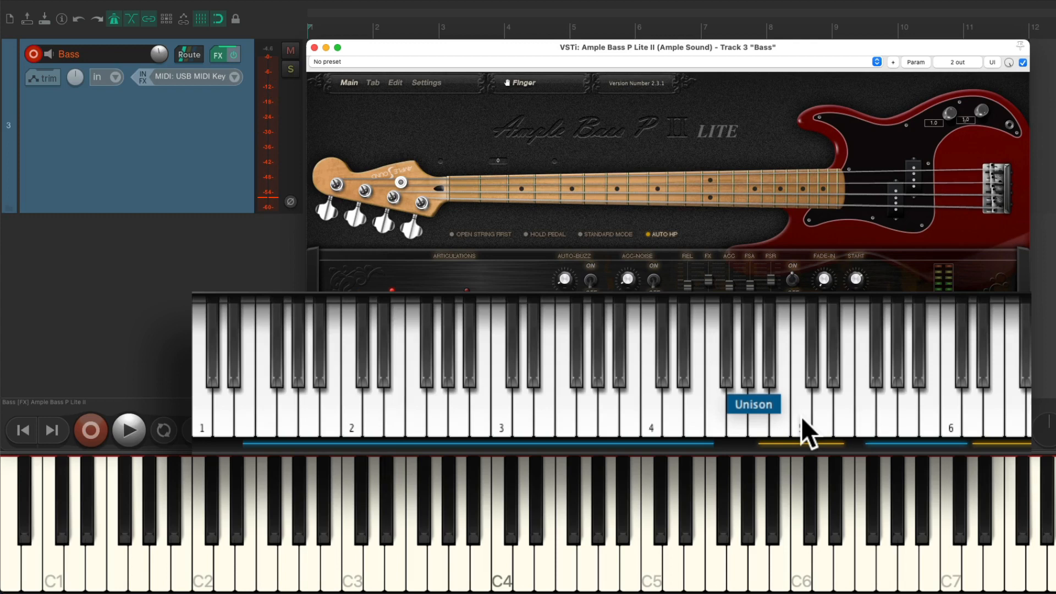
pyautogui.click(248, 525)
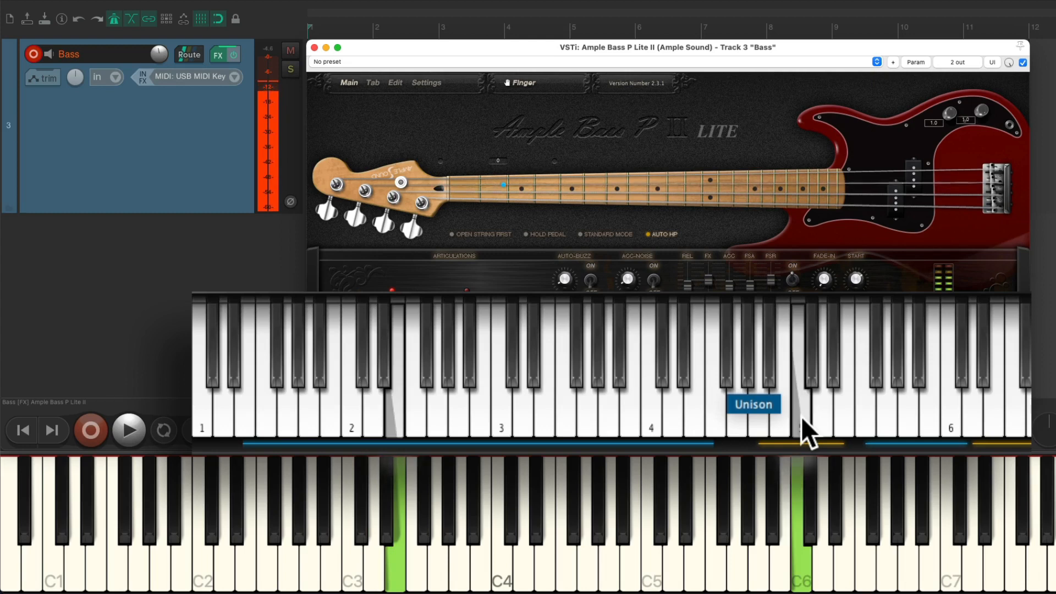
pyautogui.moveTo(835, 387)
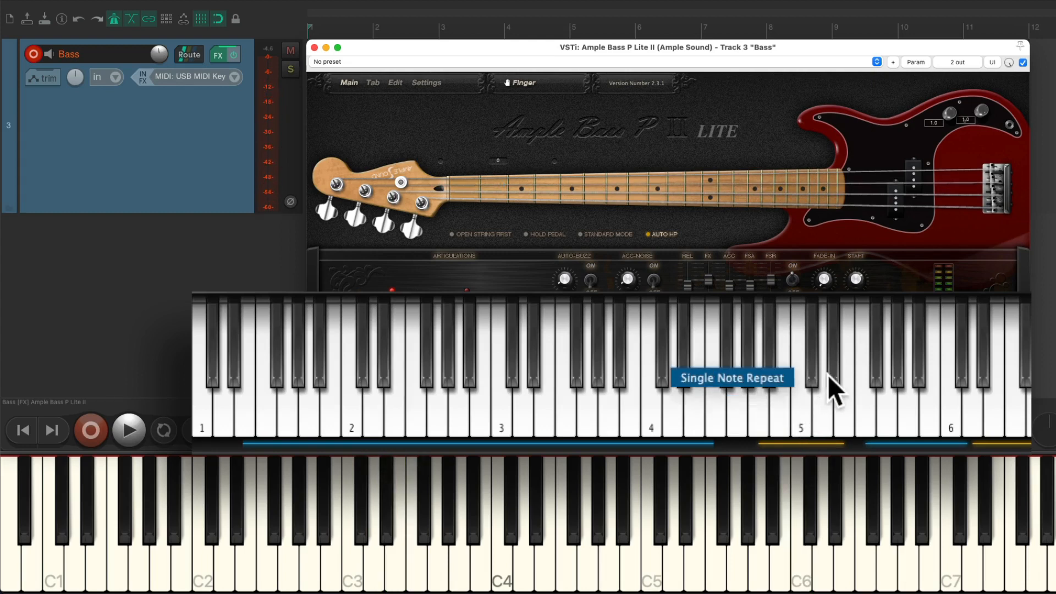
pyautogui.moveTo(842, 387)
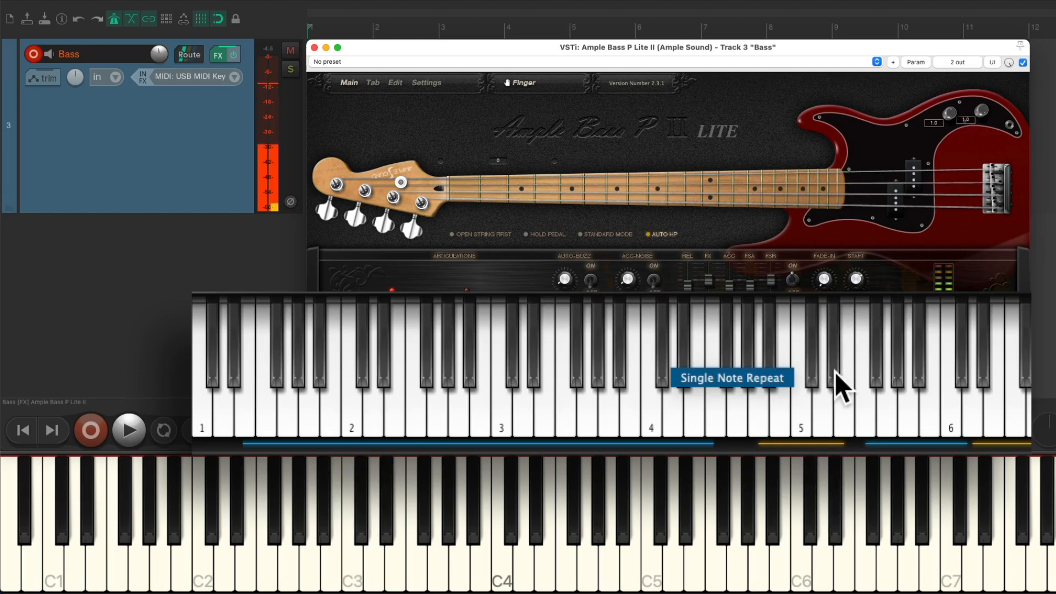
pyautogui.click(377, 411)
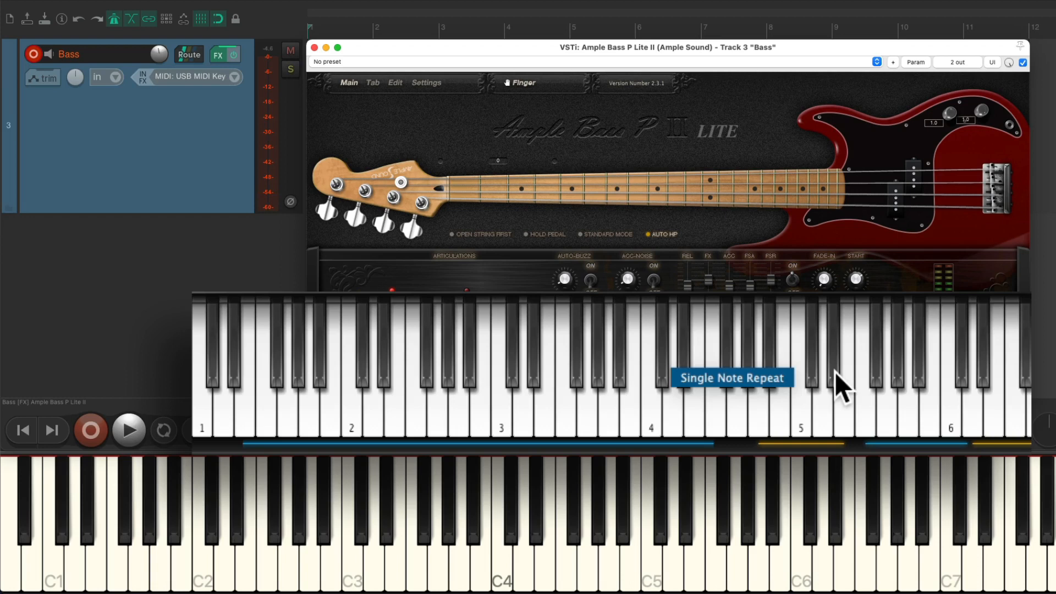
pyautogui.moveTo(835, 417)
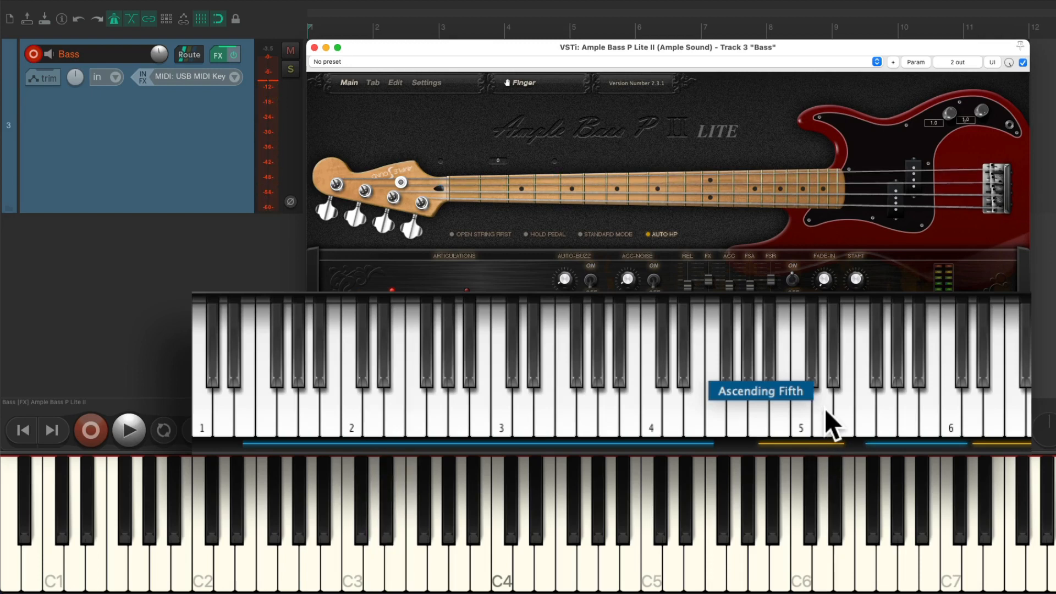
pyautogui.moveTo(848, 420)
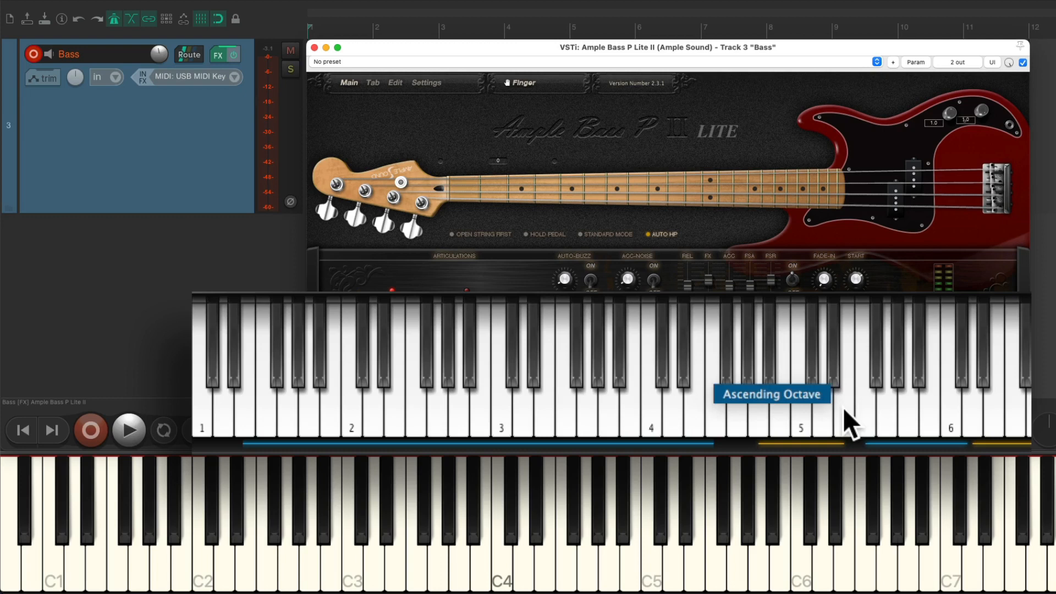
pyautogui.moveTo(872, 420)
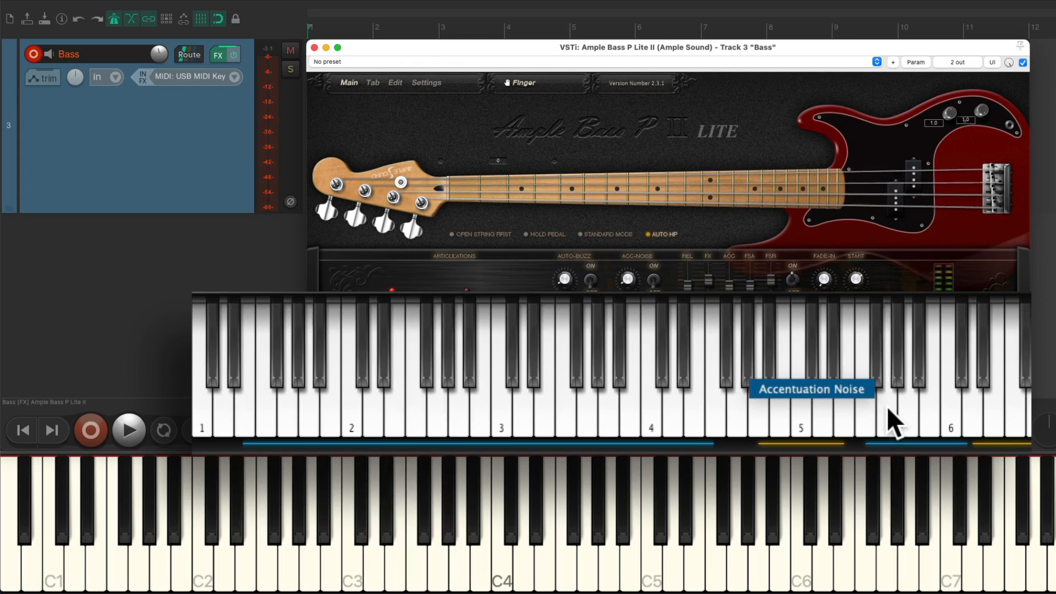
pyautogui.click(286, 525)
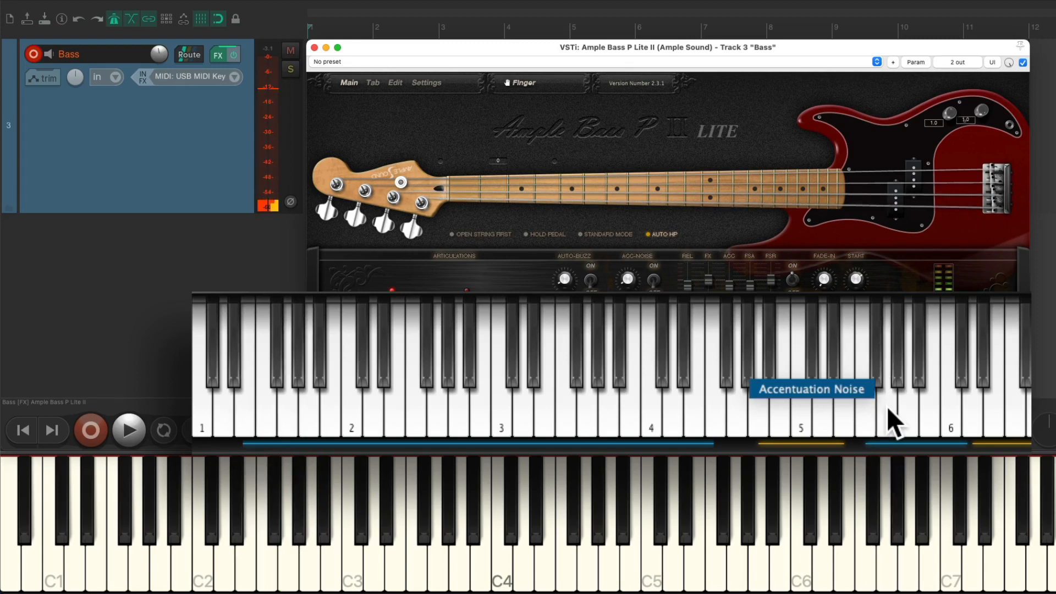
pyautogui.moveTo(902, 383)
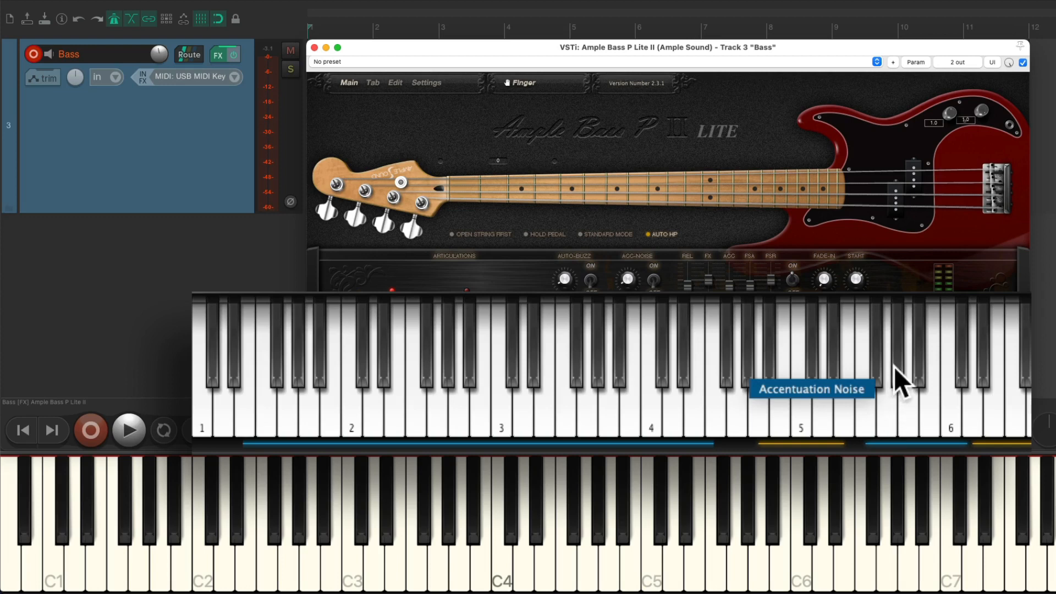
pyautogui.moveTo(912, 411)
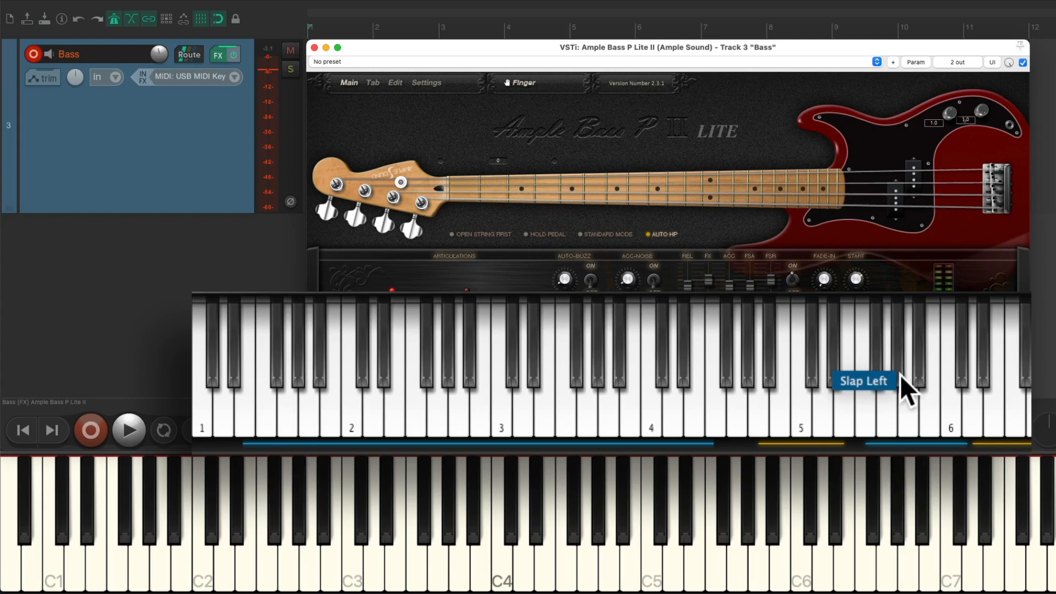
pyautogui.moveTo(915, 393)
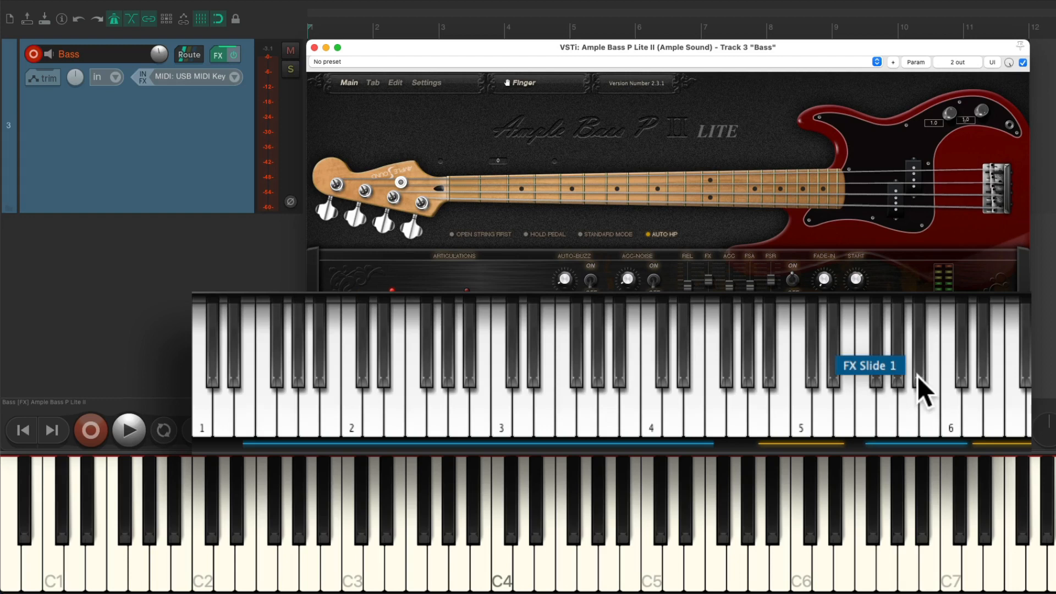
pyautogui.moveTo(963, 390)
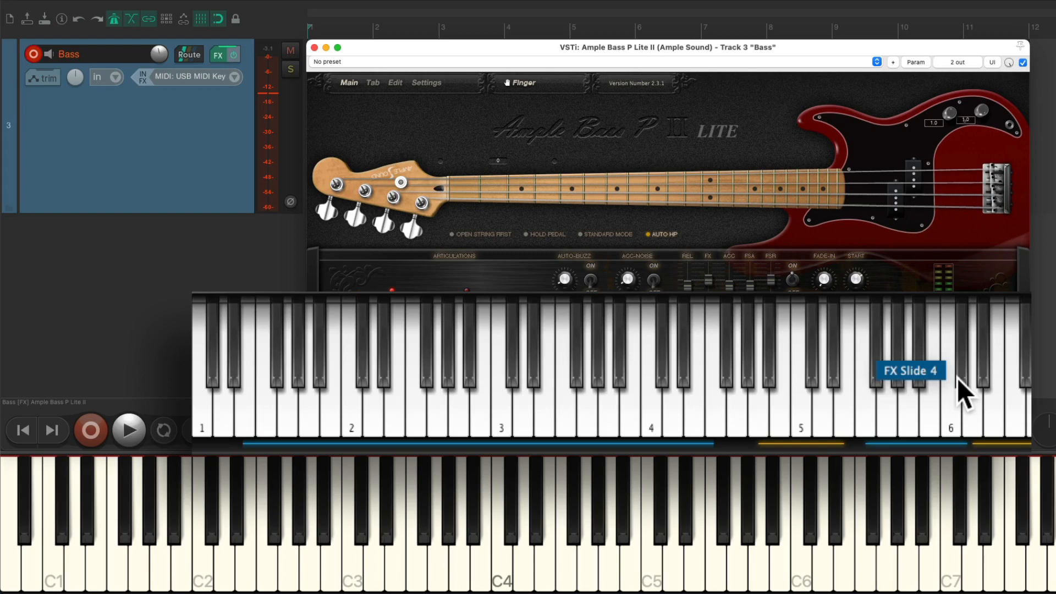
pyautogui.moveTo(528, 438)
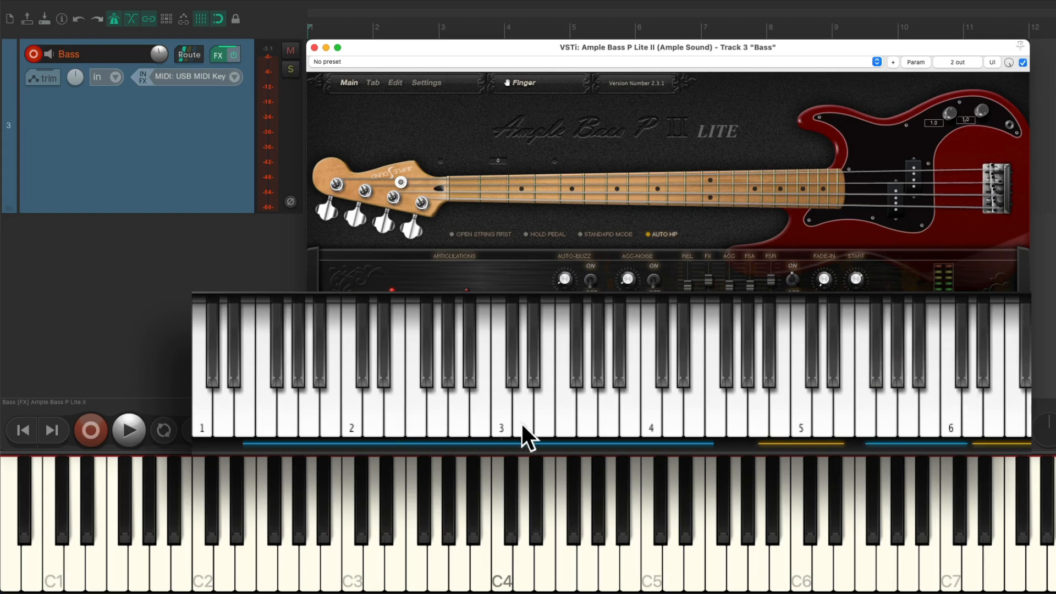
pyautogui.moveTo(615, 435)
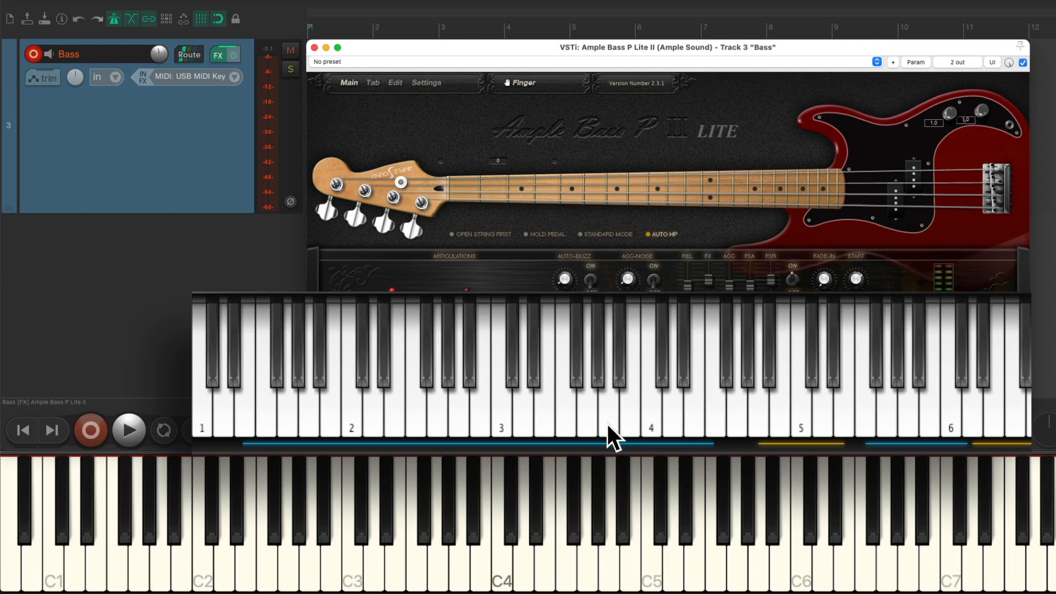
pyautogui.moveTo(931, 441)
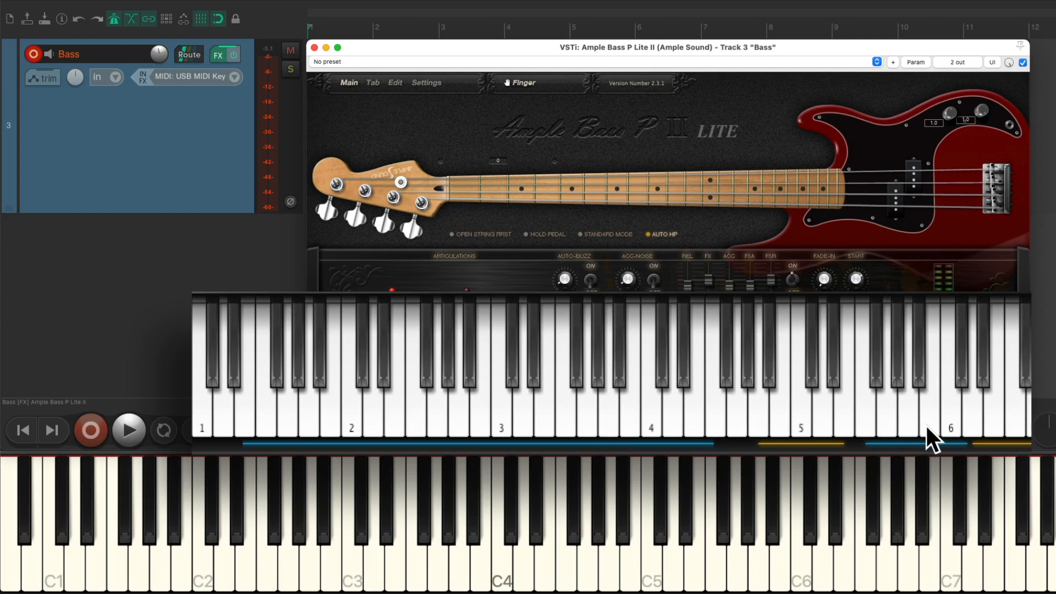
pyautogui.moveTo(546, 428)
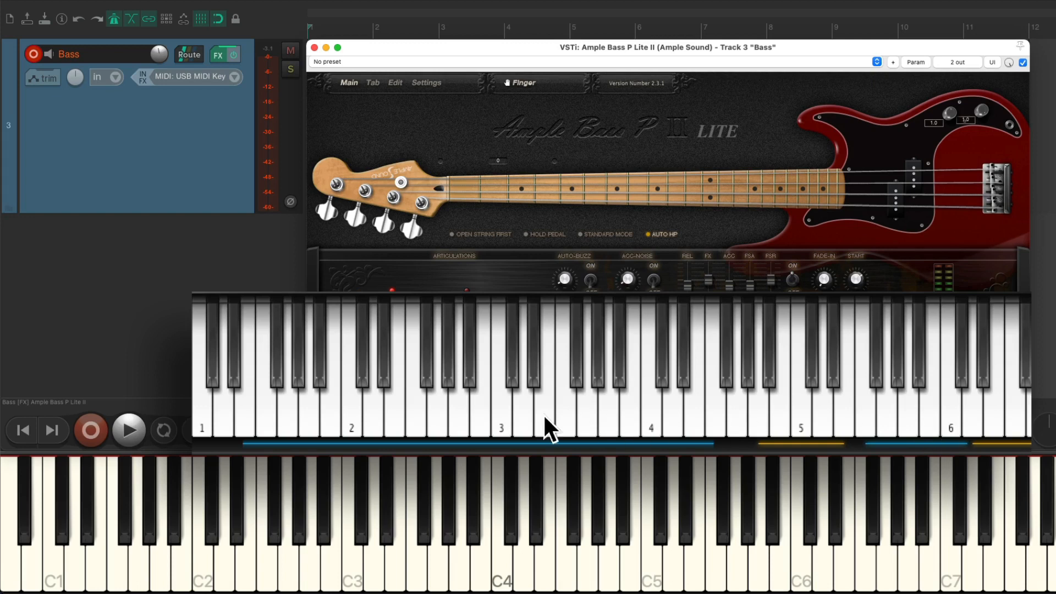
pyautogui.moveTo(503, 423)
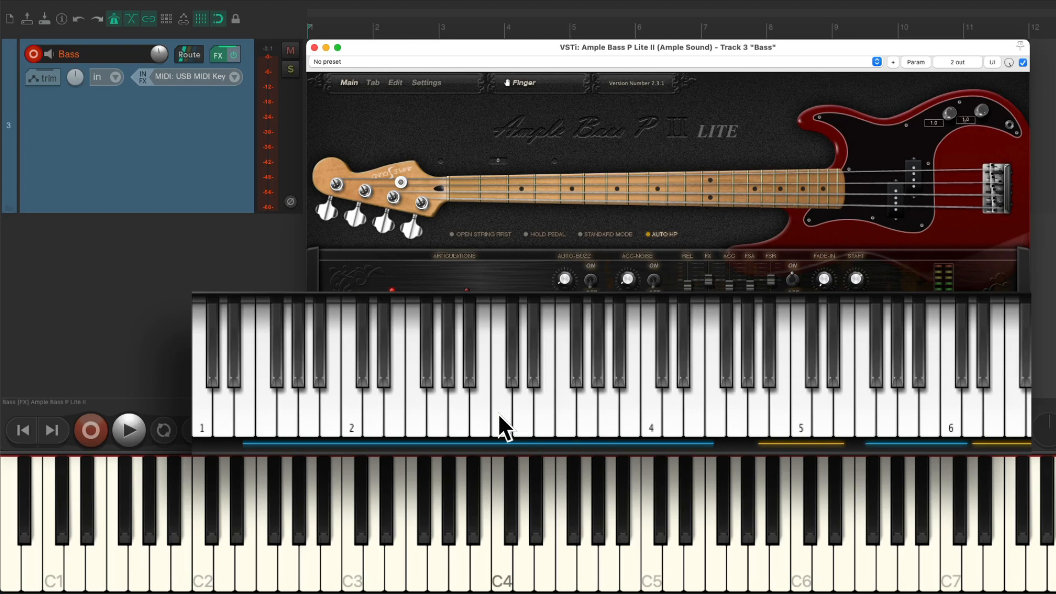
# Record the bass part with articulation and noise keyswitches, about eleven bars
pyautogui.click(90, 430)
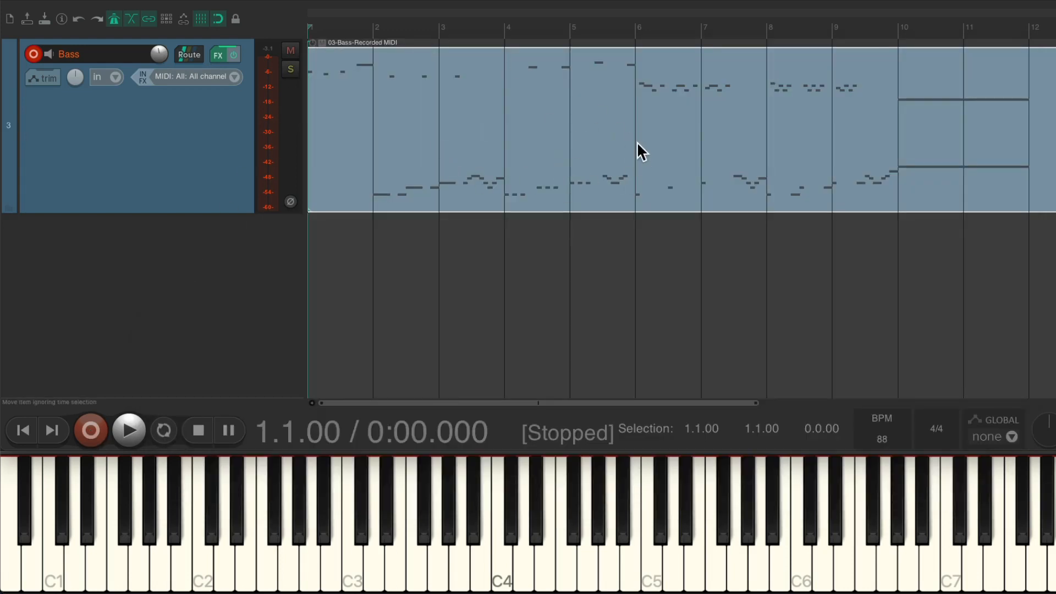
pyautogui.moveTo(759, 209)
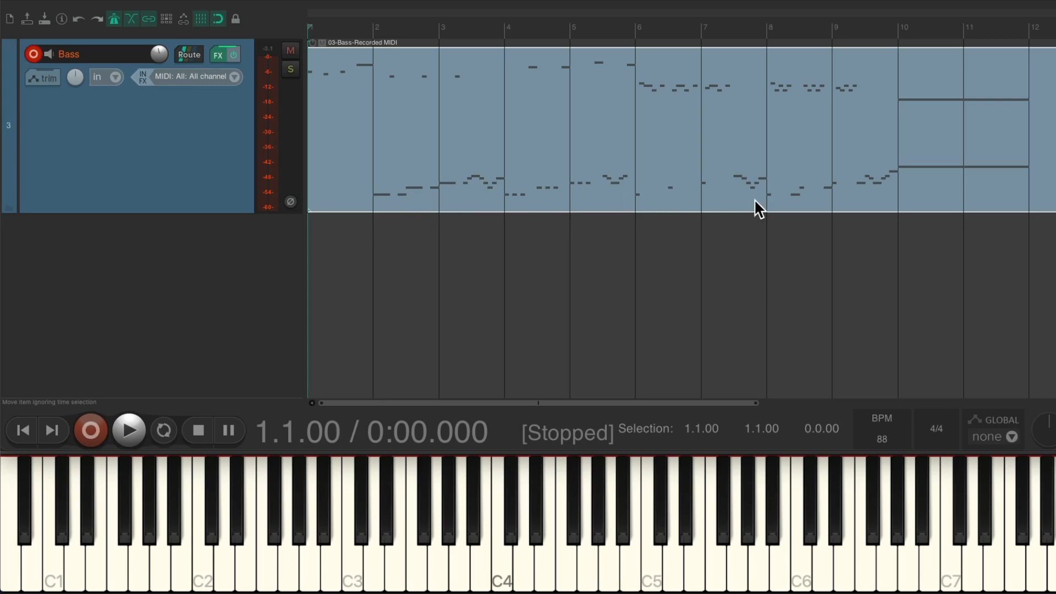
pyautogui.moveTo(508, 96)
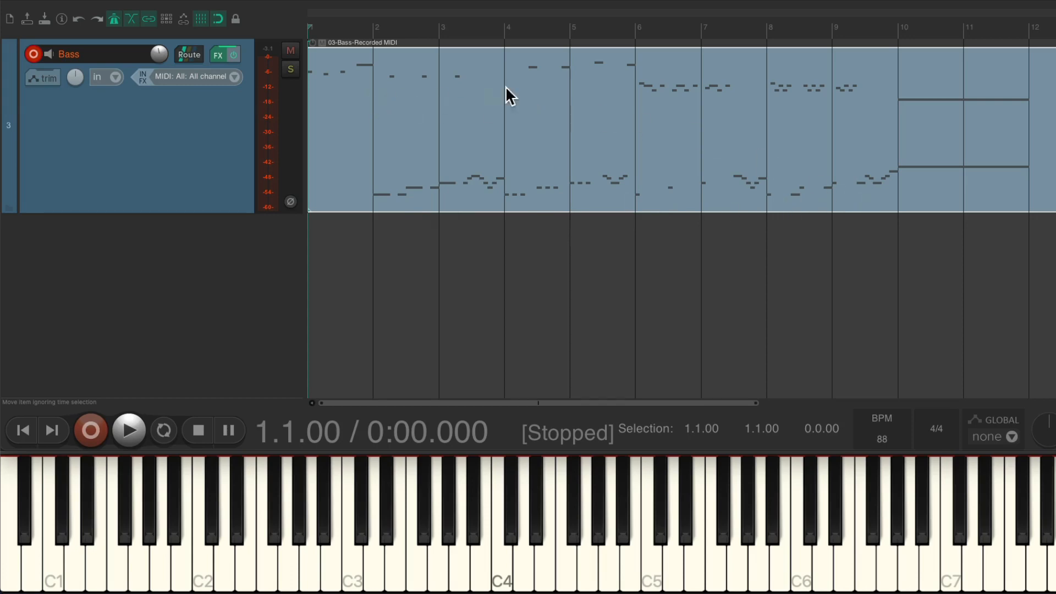
pyautogui.moveTo(813, 104)
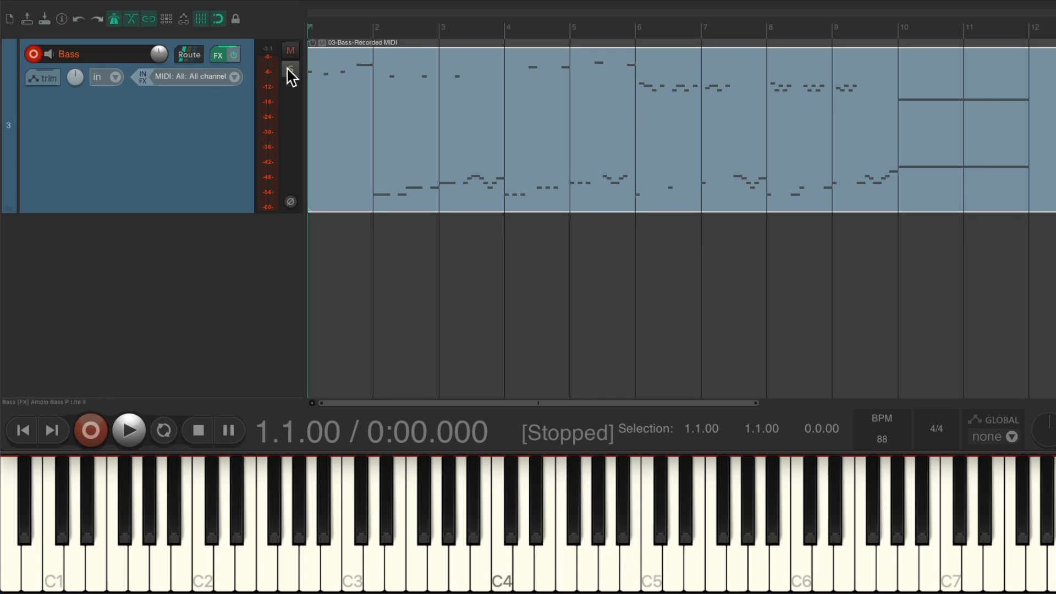
pyautogui.click(291, 69)
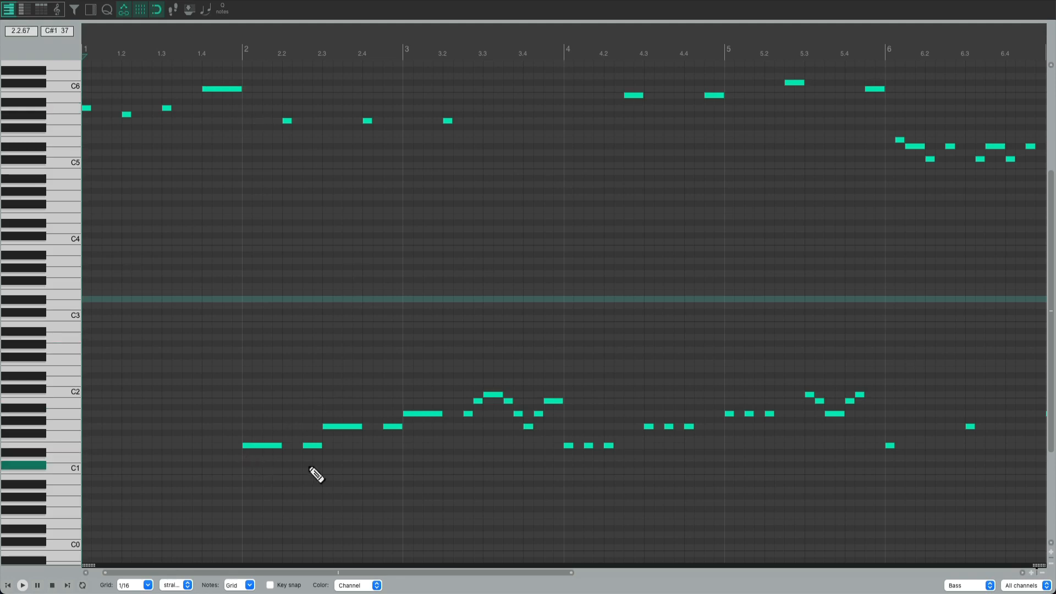
pyautogui.moveTo(381, 138)
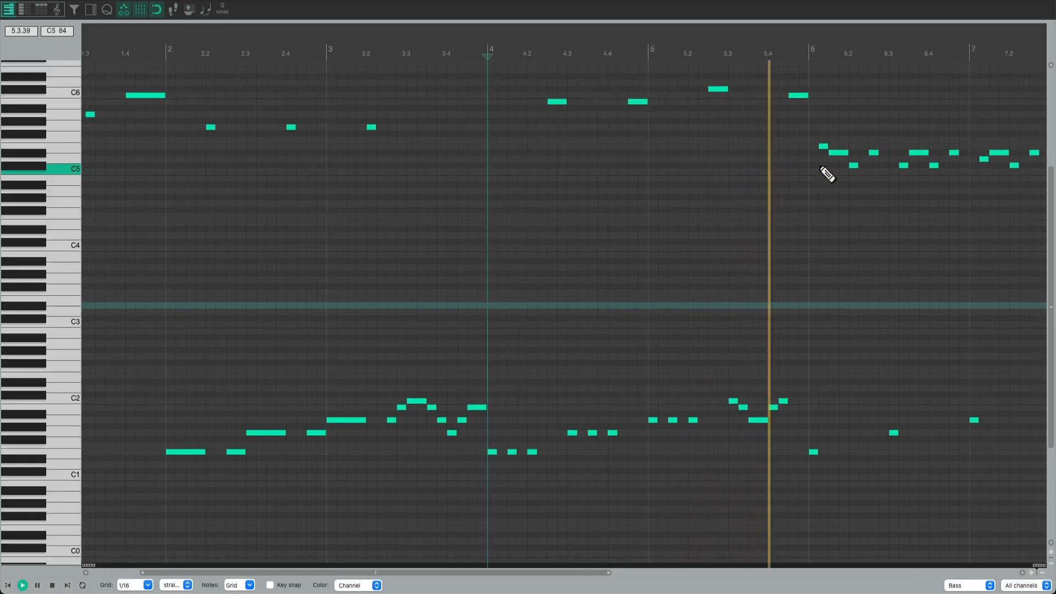
# Play back the bass MIDI in the editor, scrolling right to the sustained notes from bar 10
pyautogui.hscroll(3)
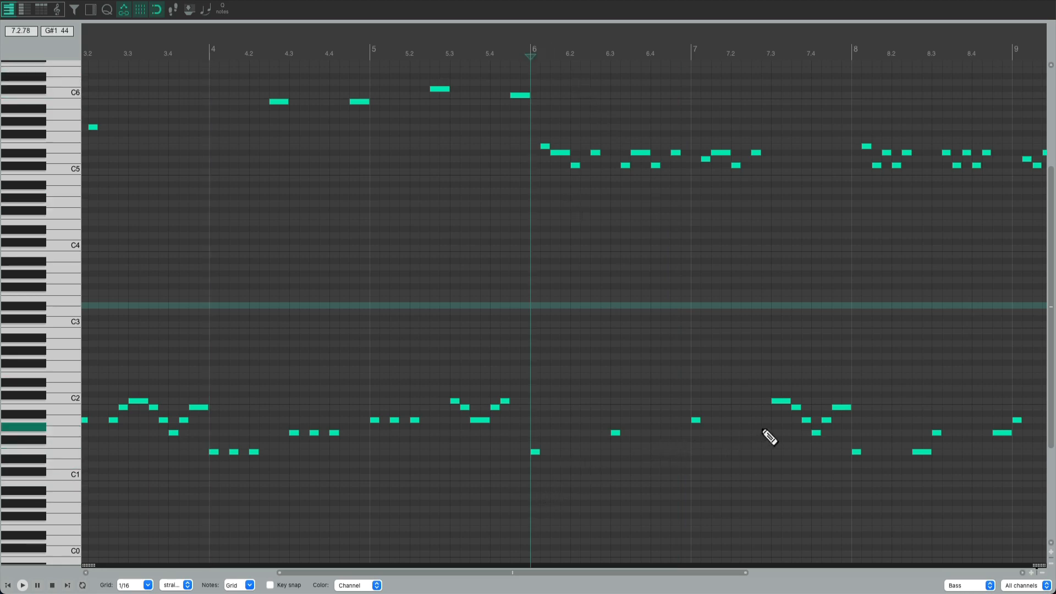
pyautogui.click(23, 585)
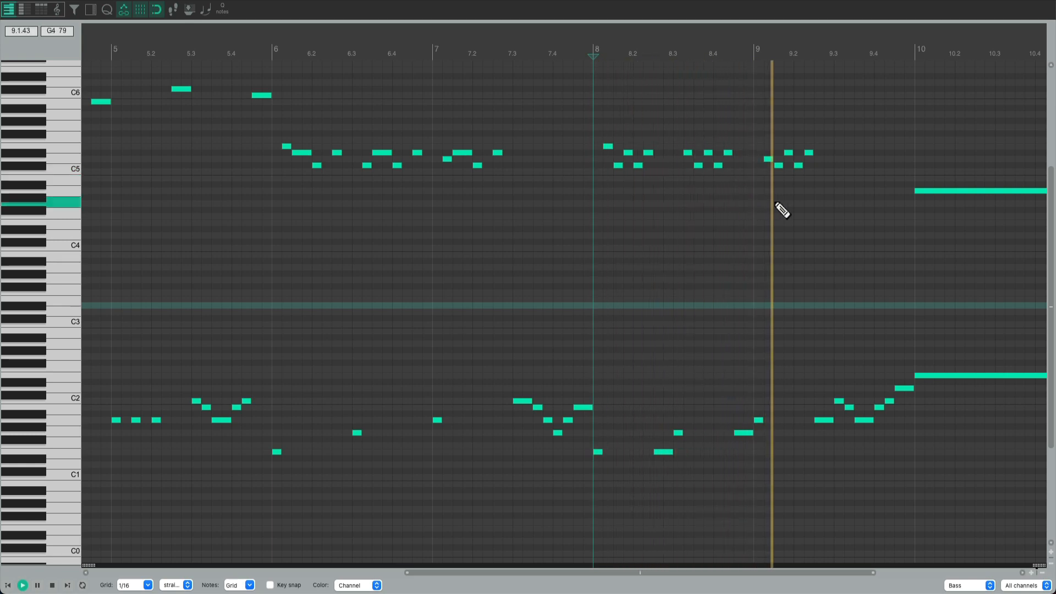
pyautogui.hscroll(3)
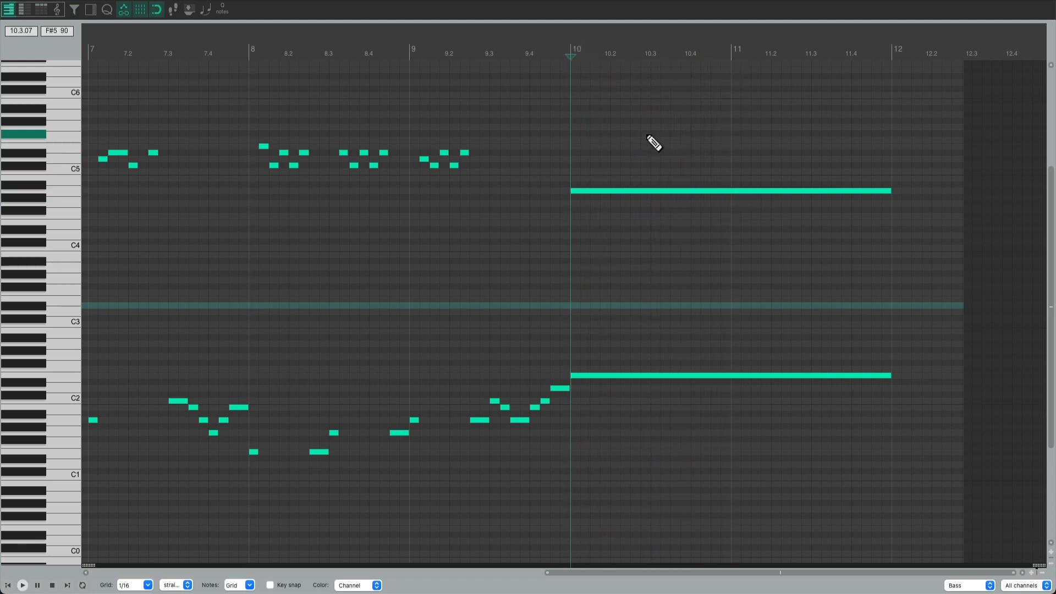
pyautogui.moveTo(522, 295)
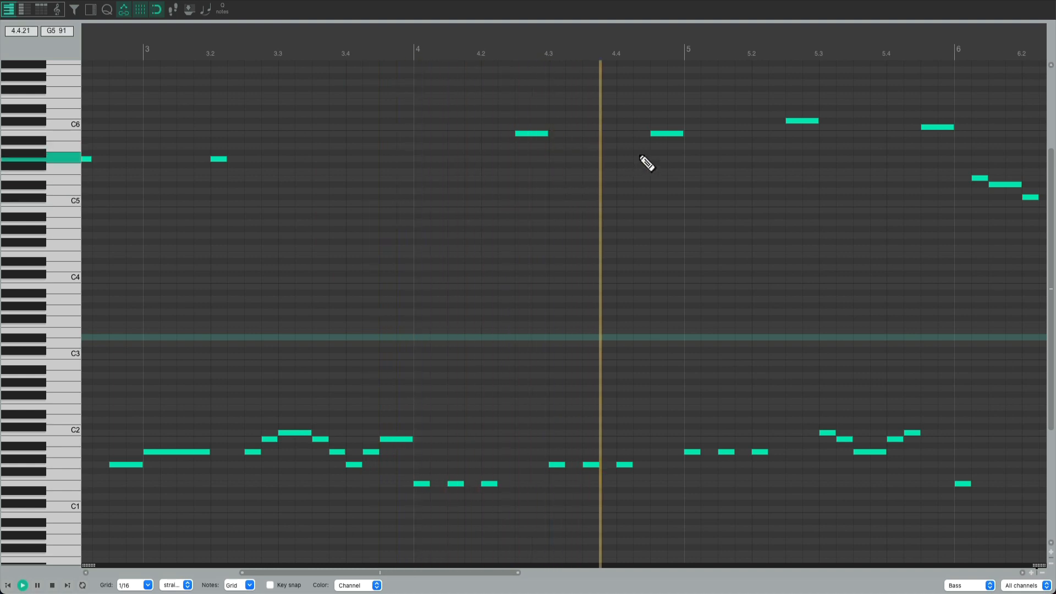
pyautogui.hscroll(3)
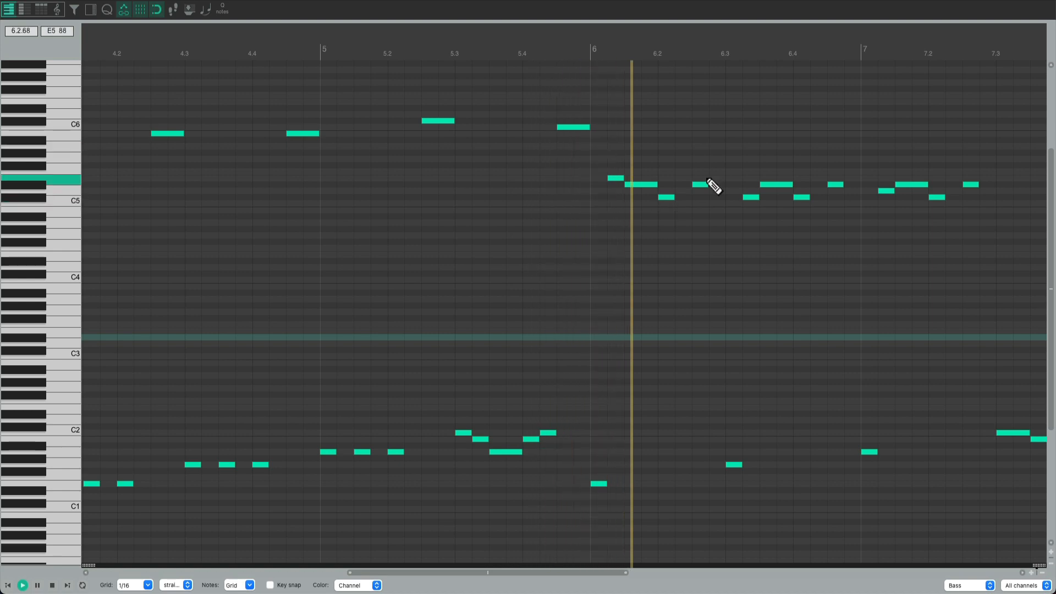
pyautogui.hscroll(3)
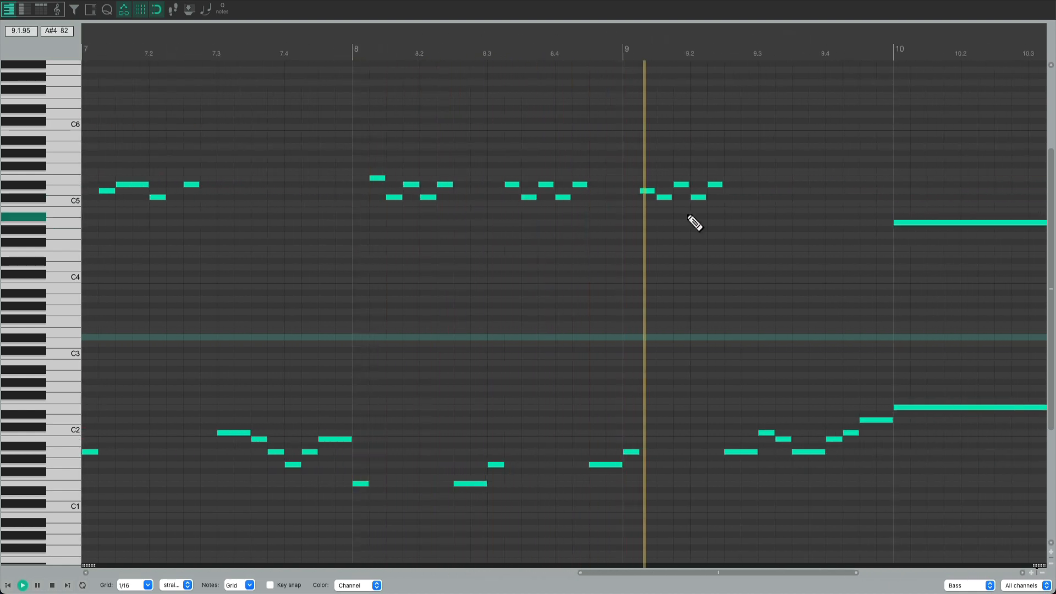
pyautogui.hscroll(3)
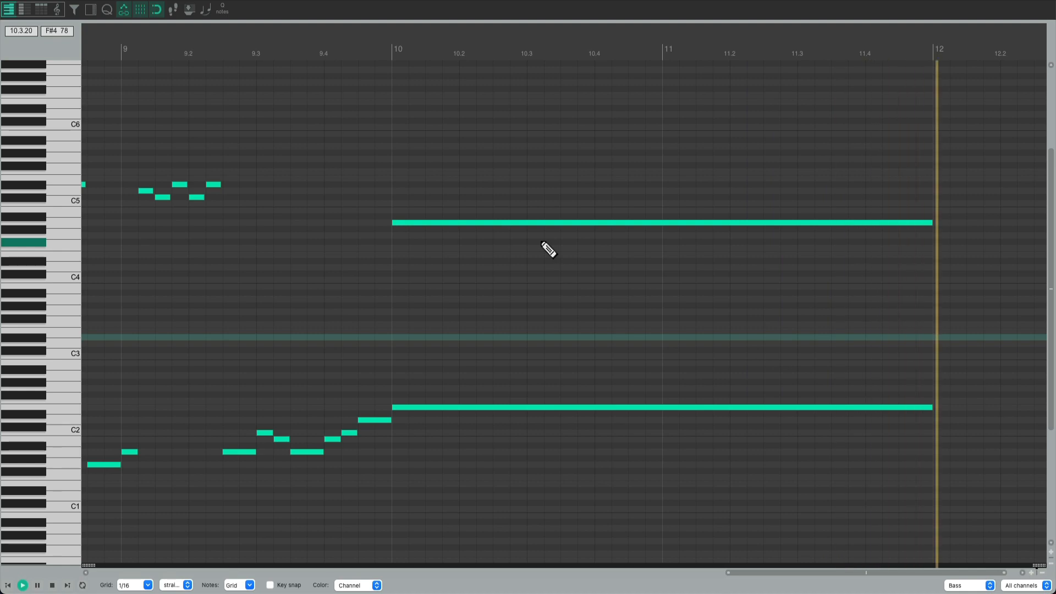
pyautogui.click(23, 584)
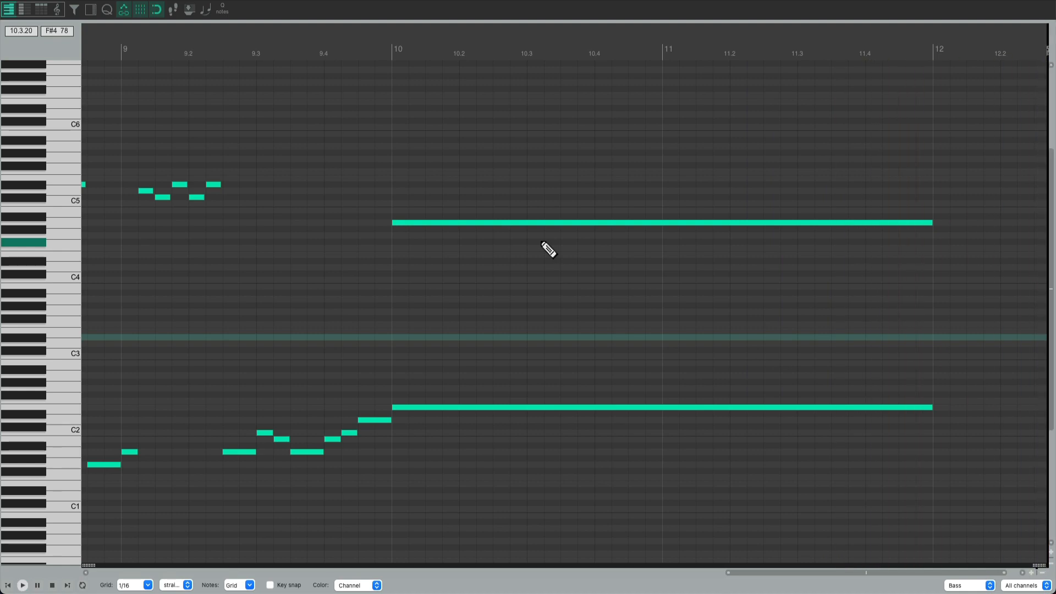